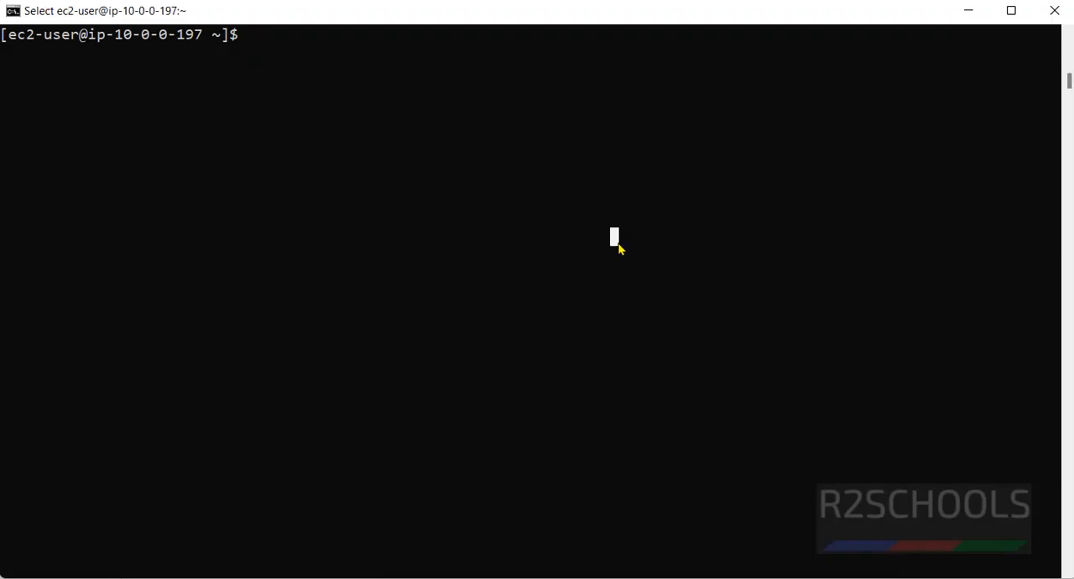
mouse_move(568, 282)
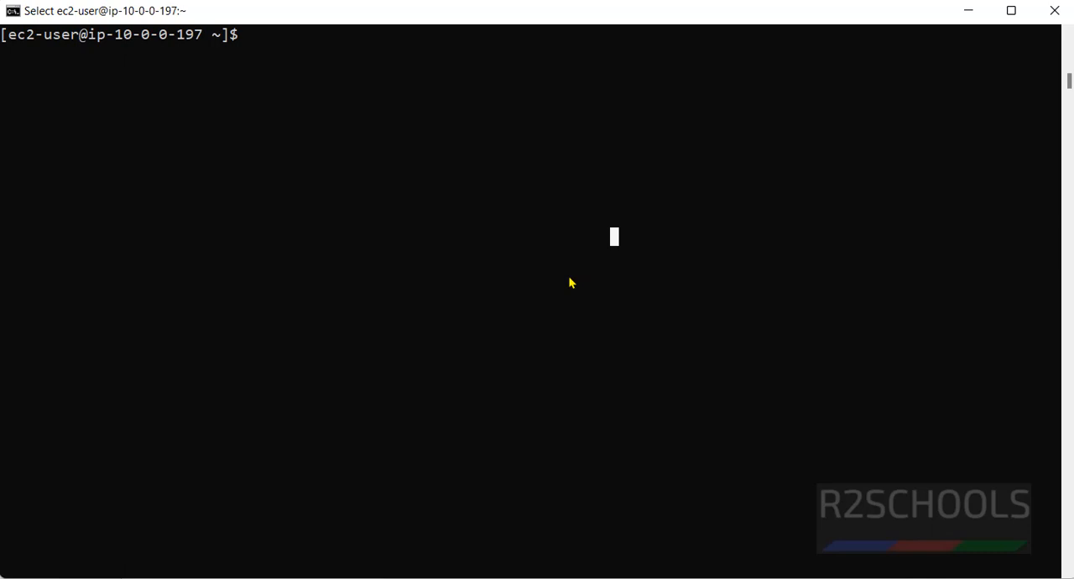
- Show /etc/os-release and highlight the Amazon Linux 2023 version value
type("more /e")
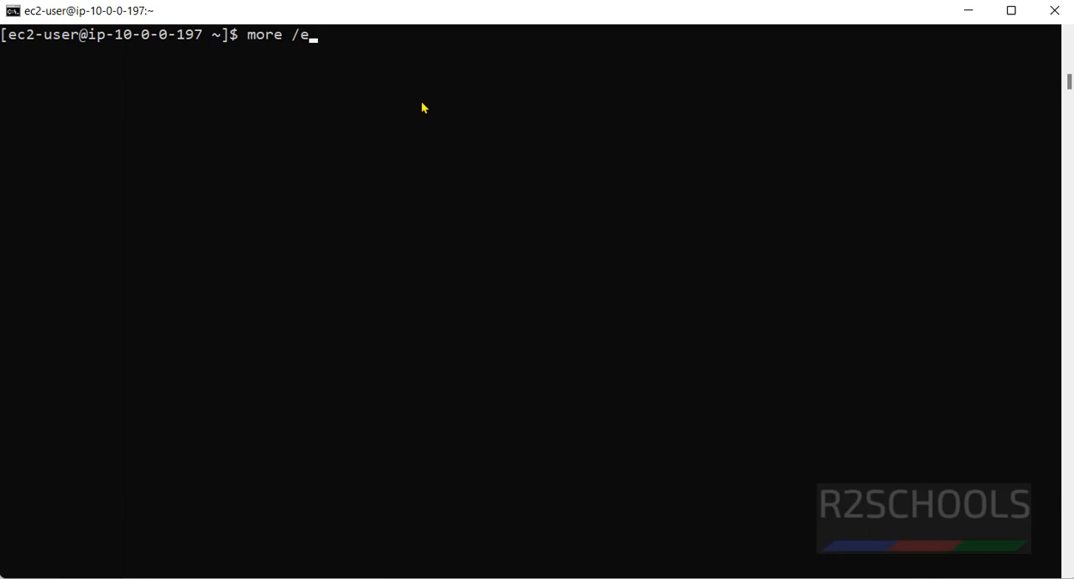
type("tc/os-release")
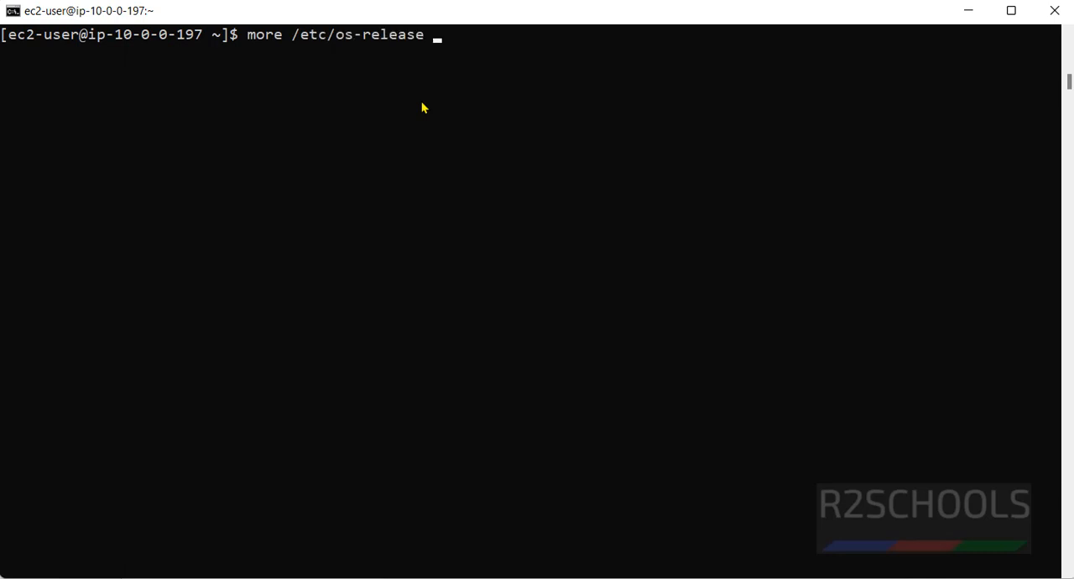
key("Return")
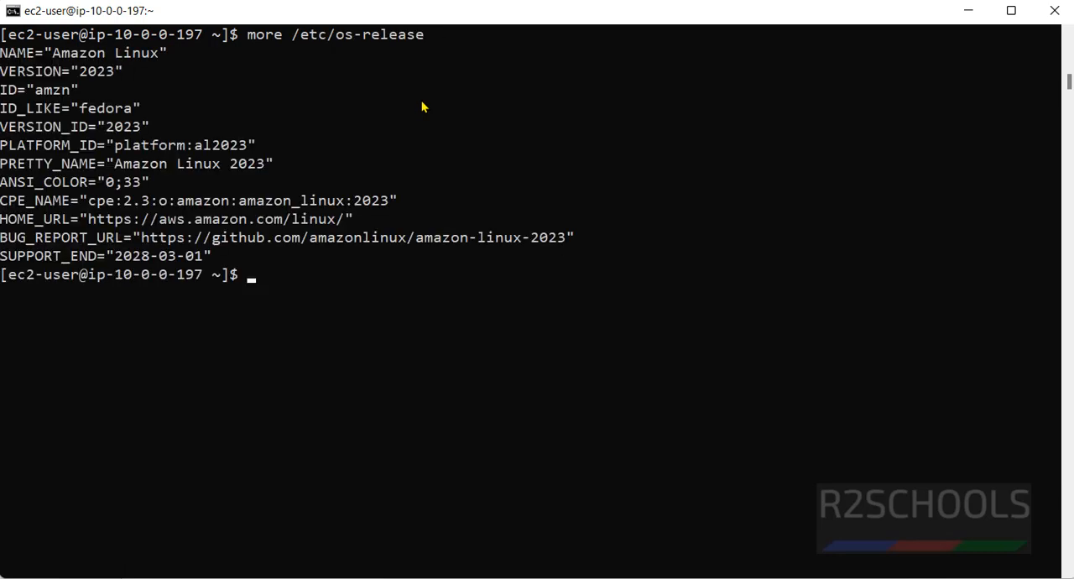
mouse_move(100, 74)
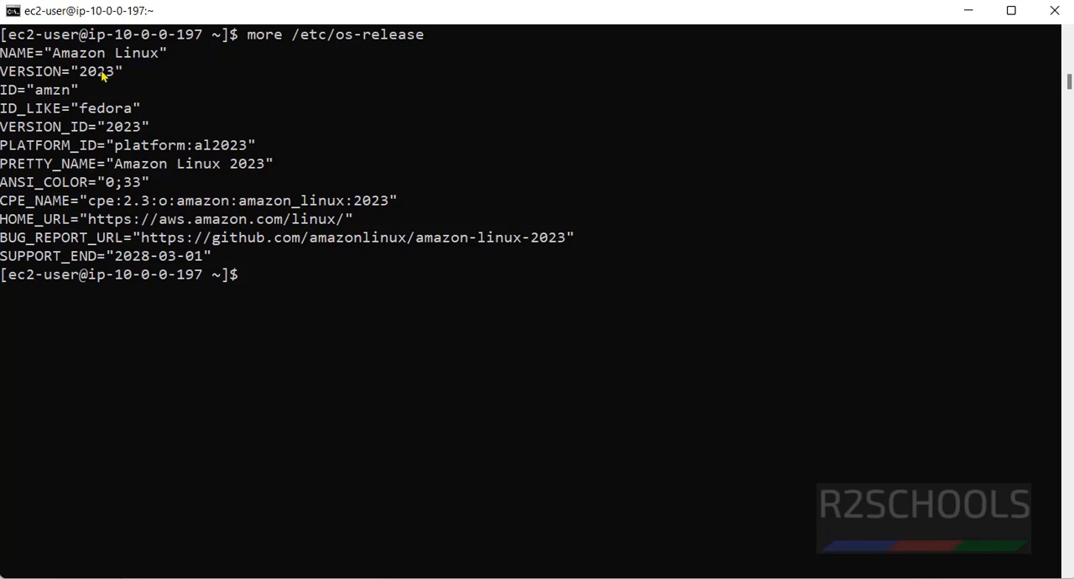
double_click(111, 74)
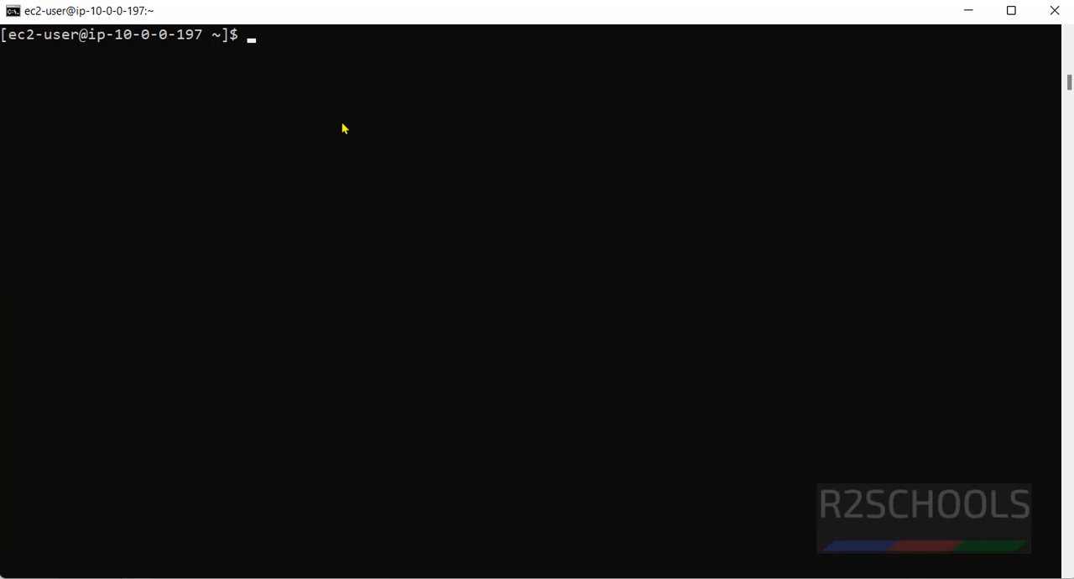
- Install Docker 24.0.5 with 'sudo yum install docker', confirming y until Complete!
type("sudo dnf")
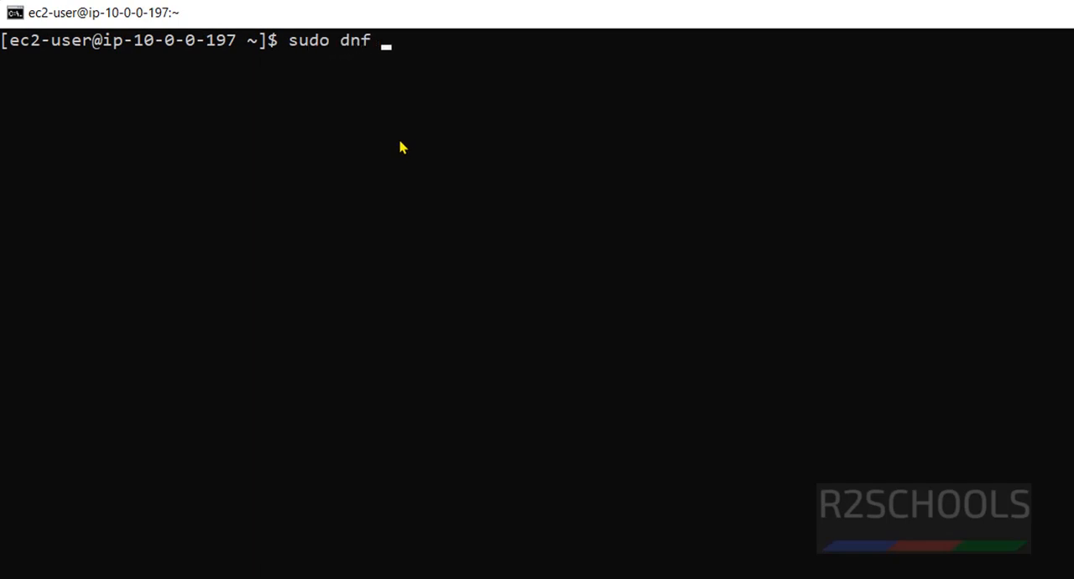
type("yum")
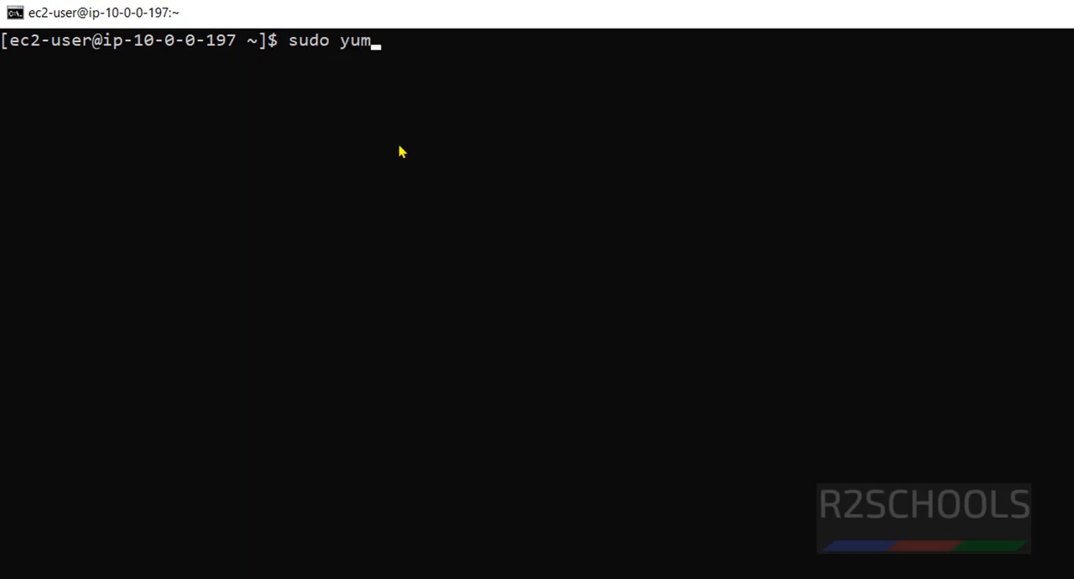
type("i")
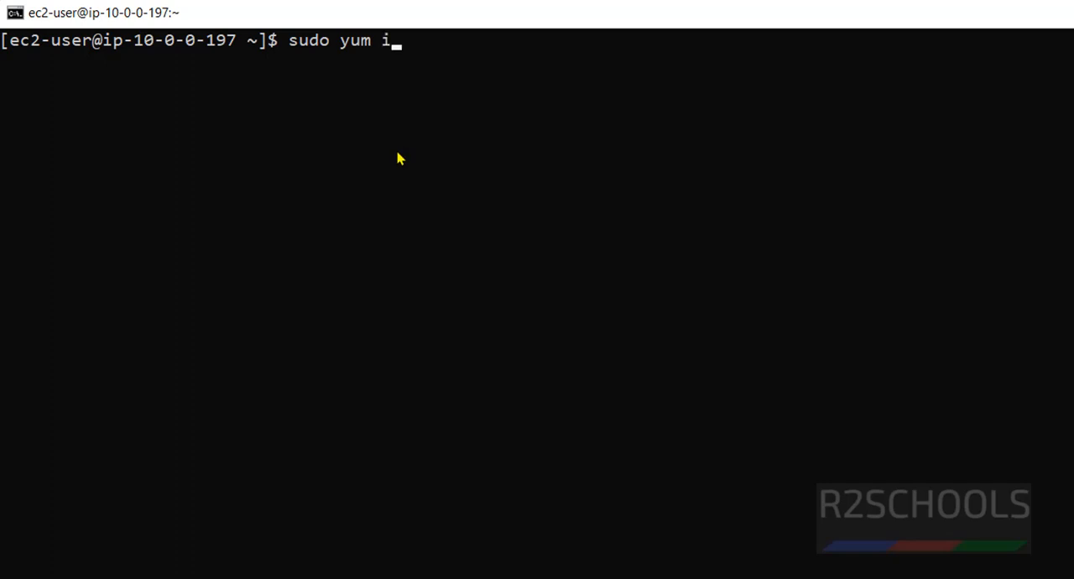
type("nstall docker")
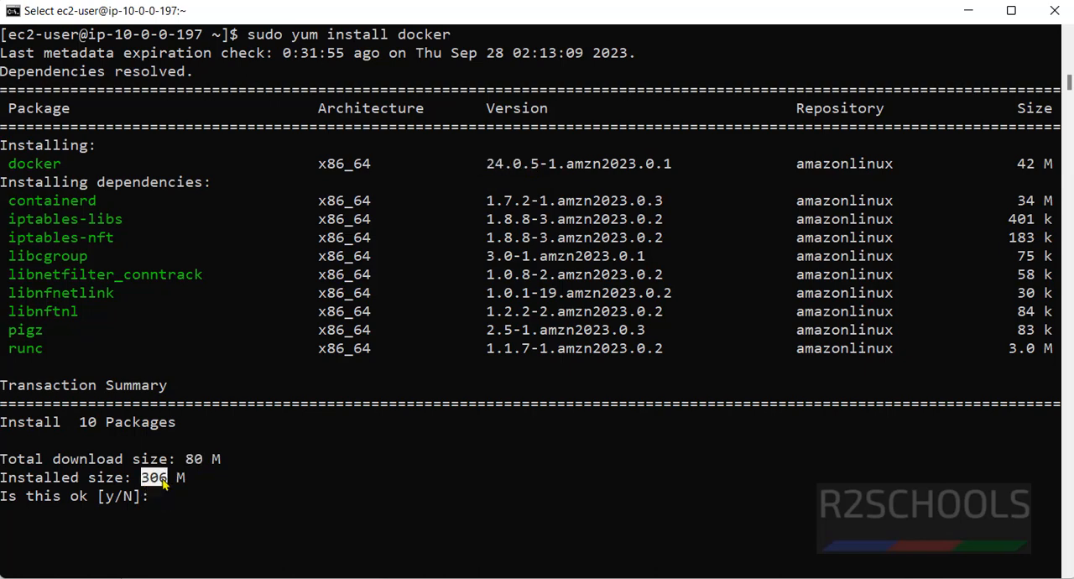
mouse_move(366, 446)
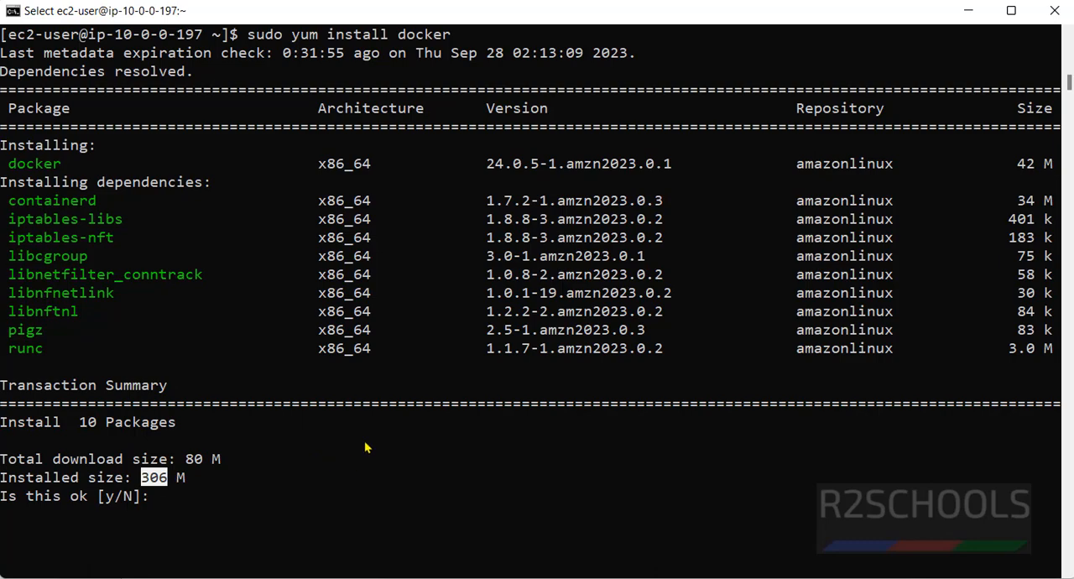
mouse_move(366, 470)
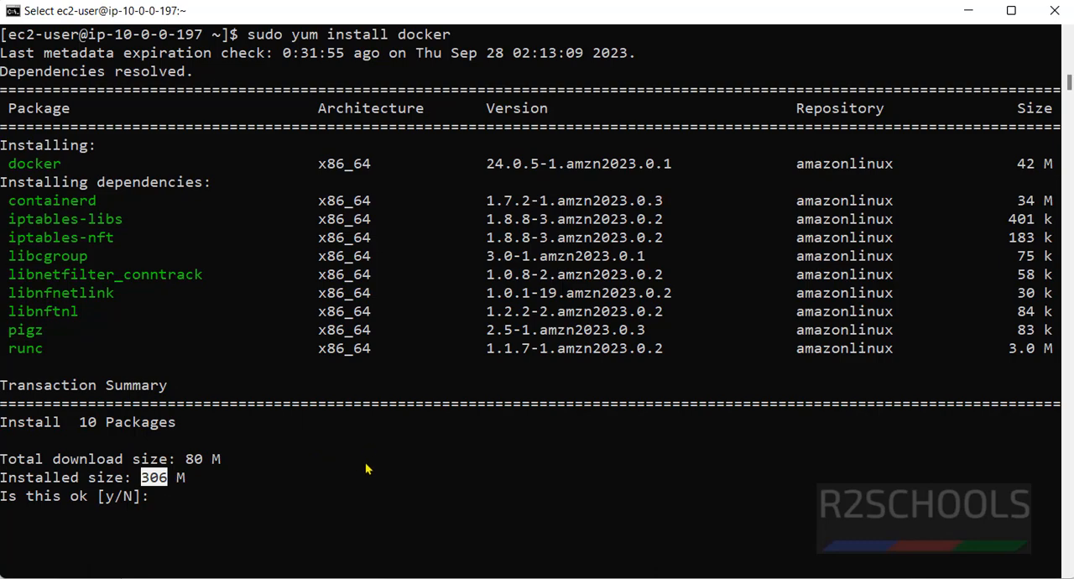
type("y")
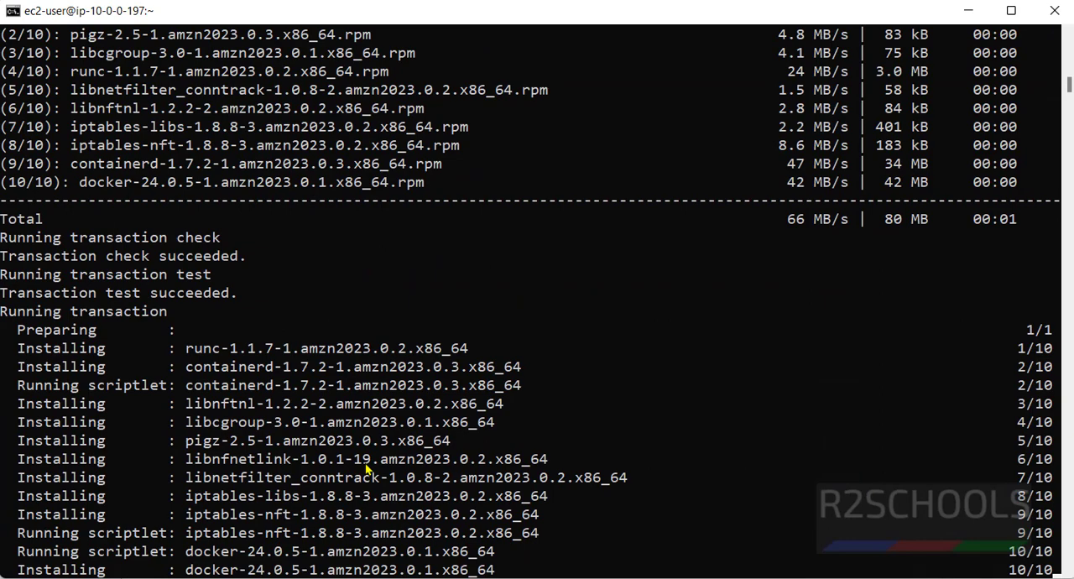
scroll("down", 3)
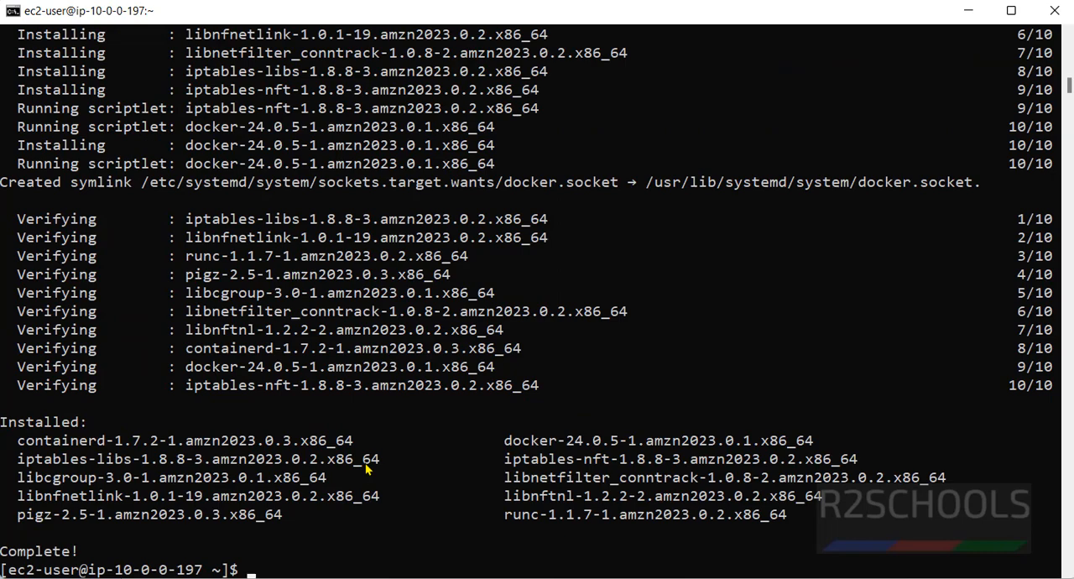
- Check 'docker --version' and 'docker version', reporting client 24.0.5 with daemon not running
type("do")
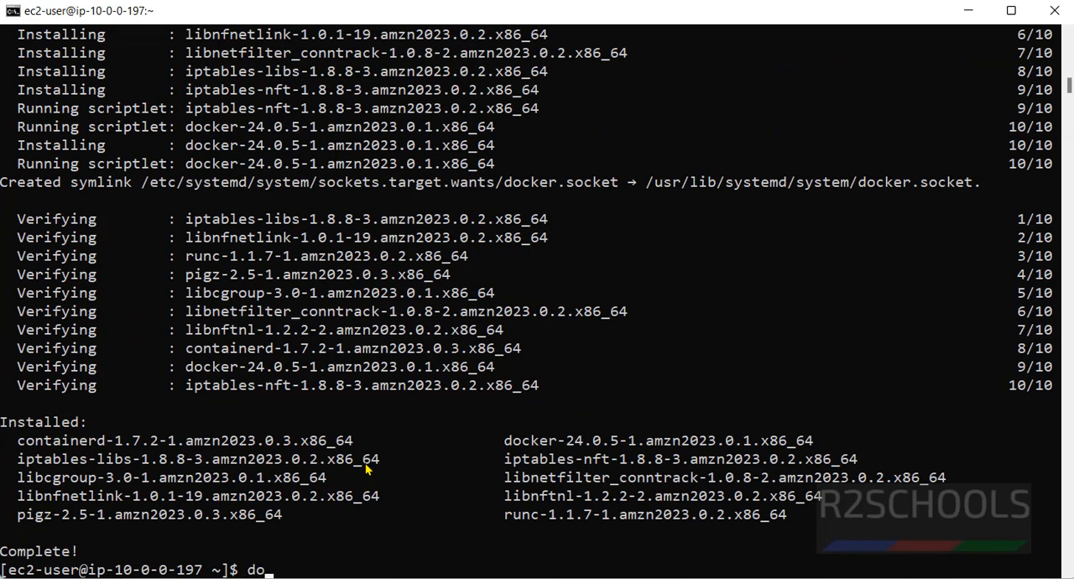
type("cker")
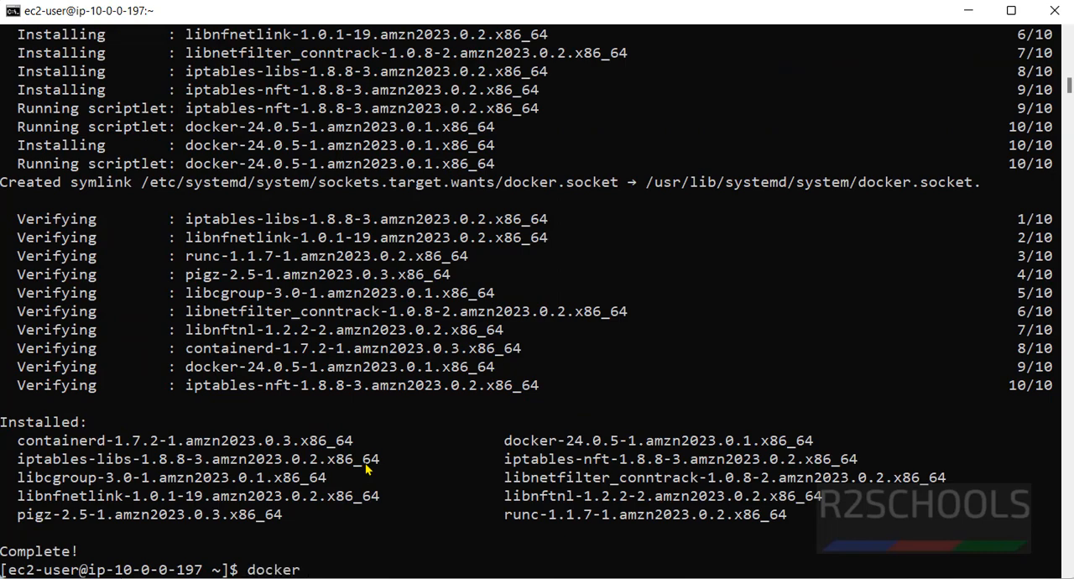
type("--version")
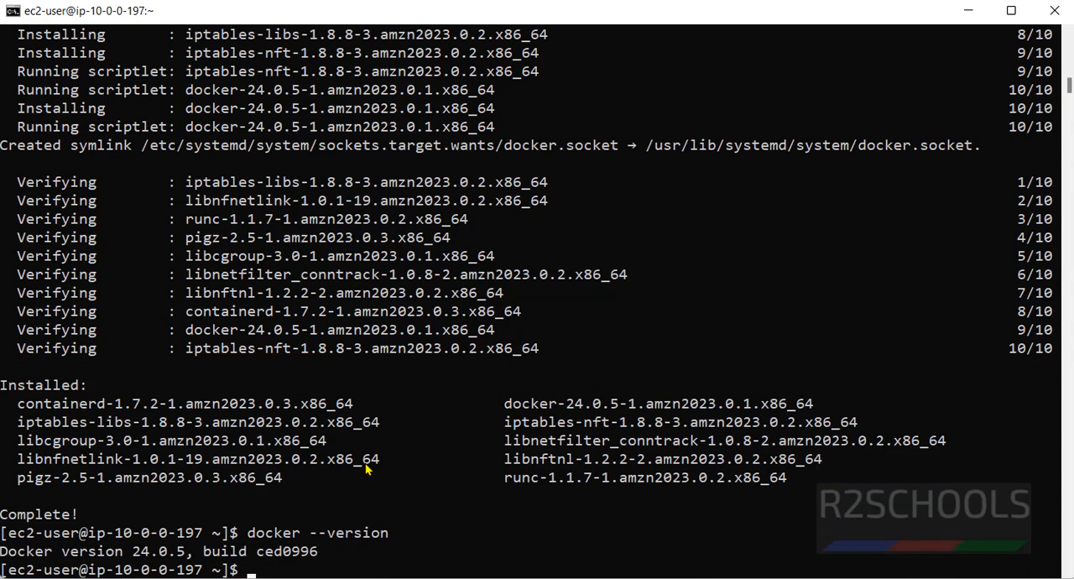
type("docker version")
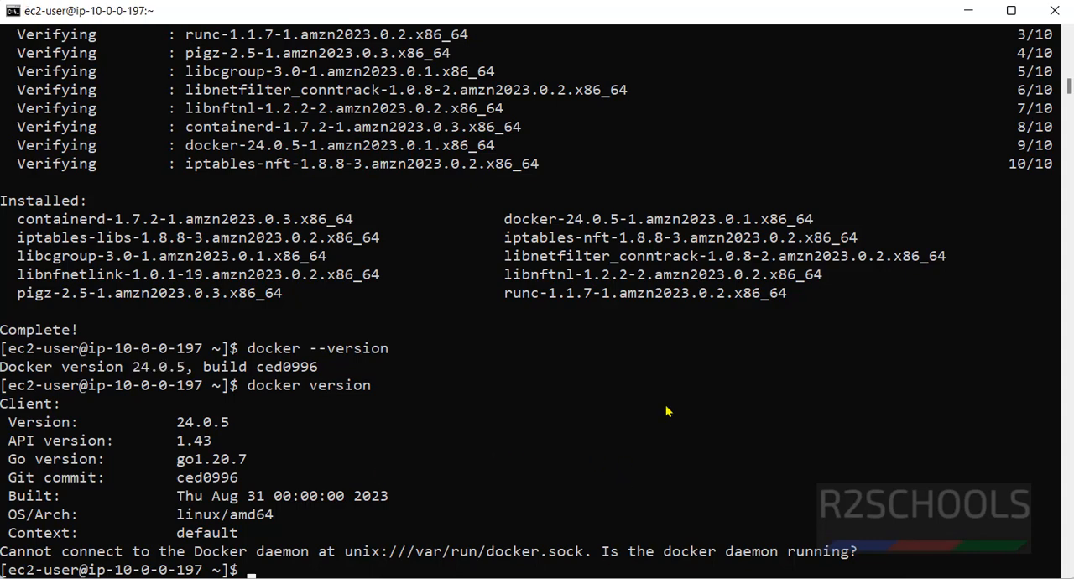
mouse_move(594, 426)
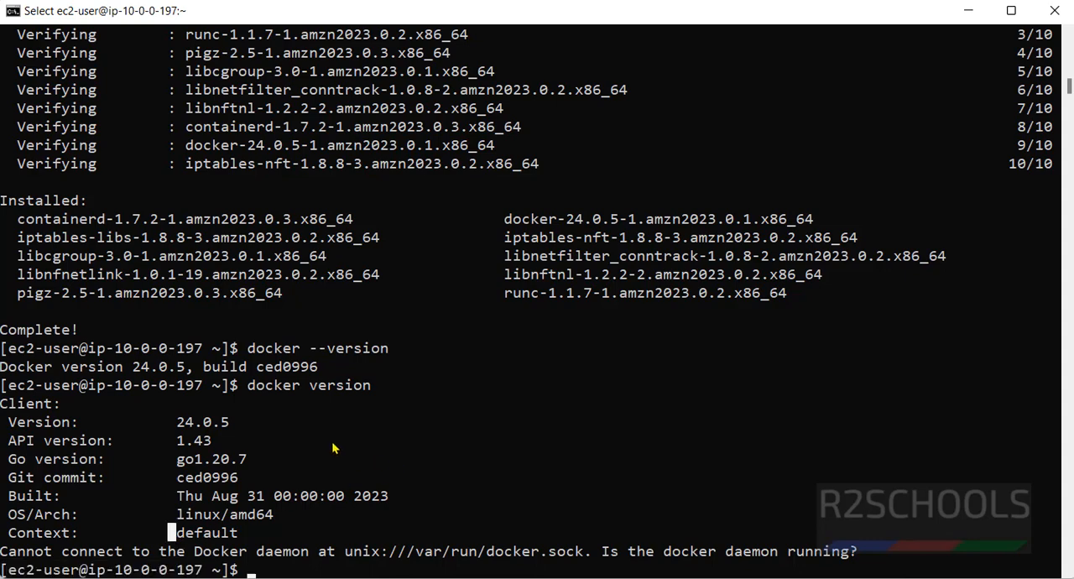
mouse_move(670, 451)
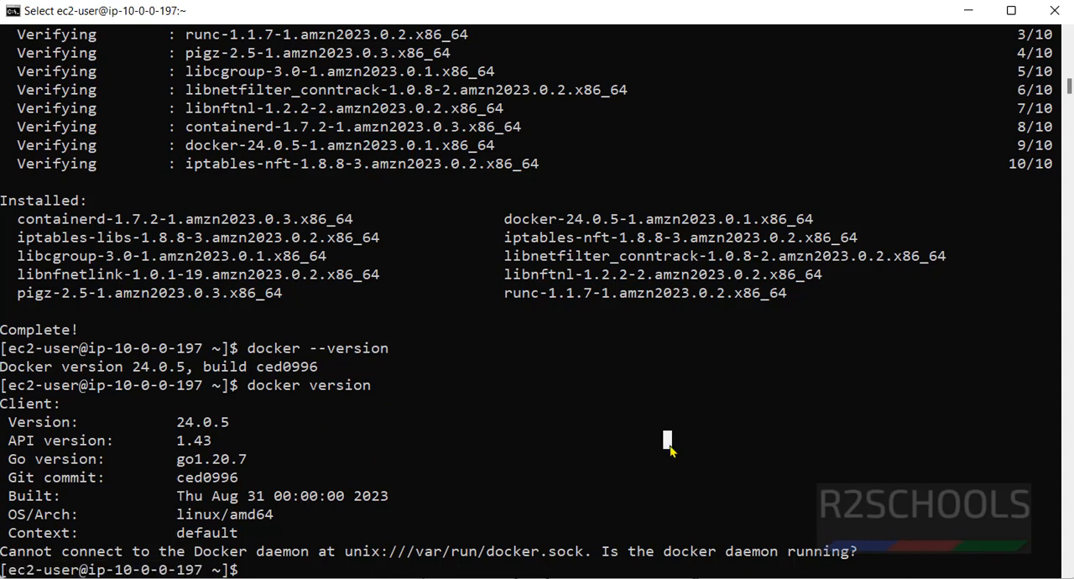
- Add ec2-user to the docker group via 'sudo usermod -a -G docker ec2-user' and clear the screen
type("sudo usermod -a")
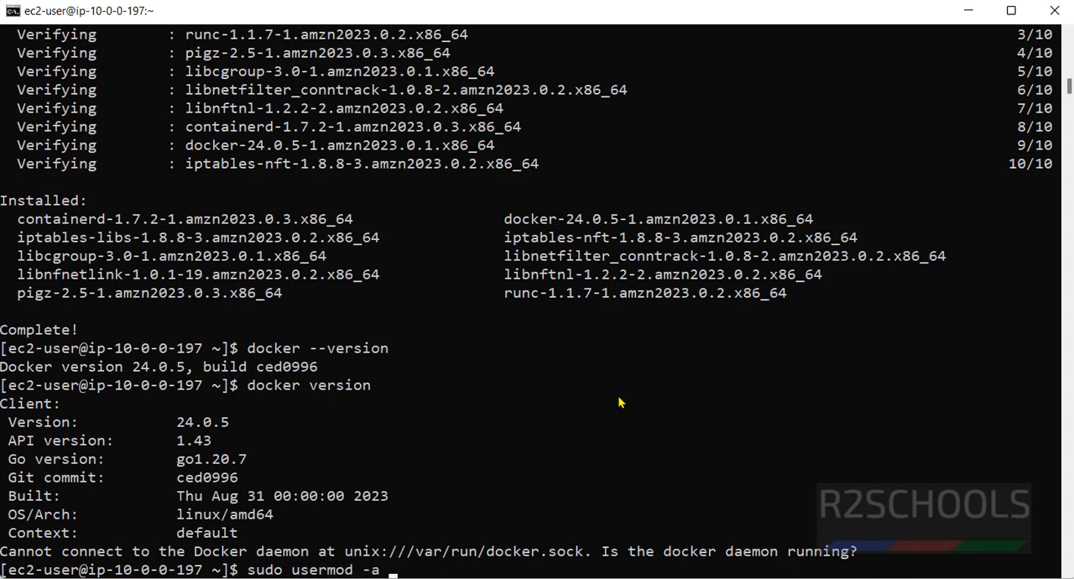
type("-G")
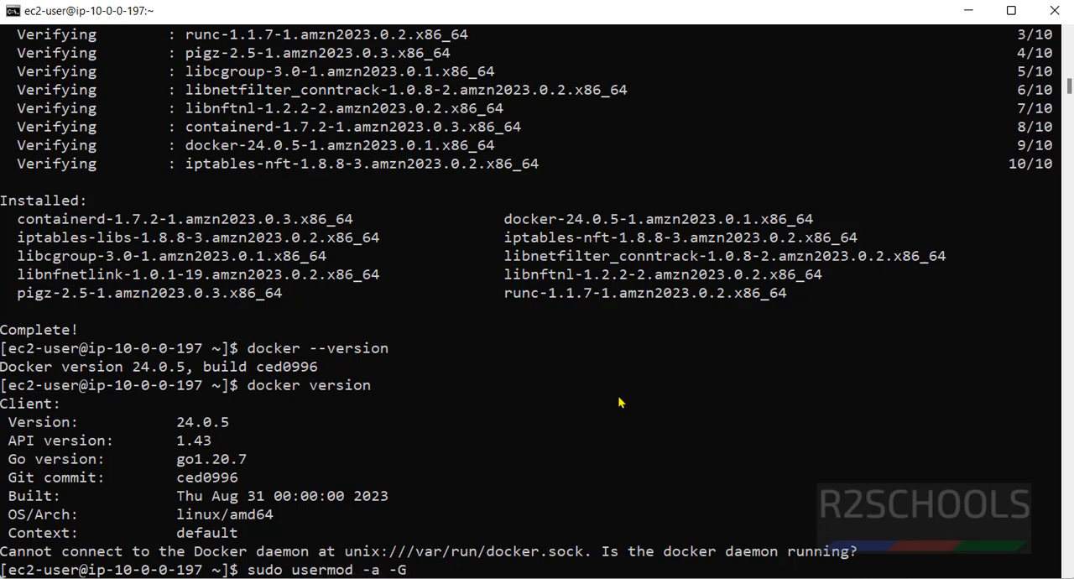
type("docker")
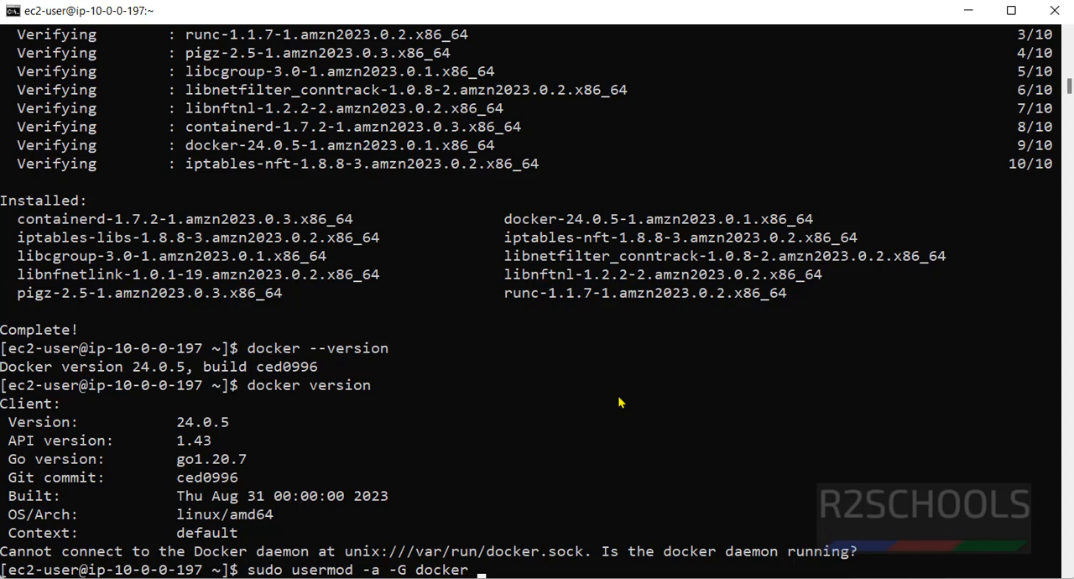
type("ec2-user")
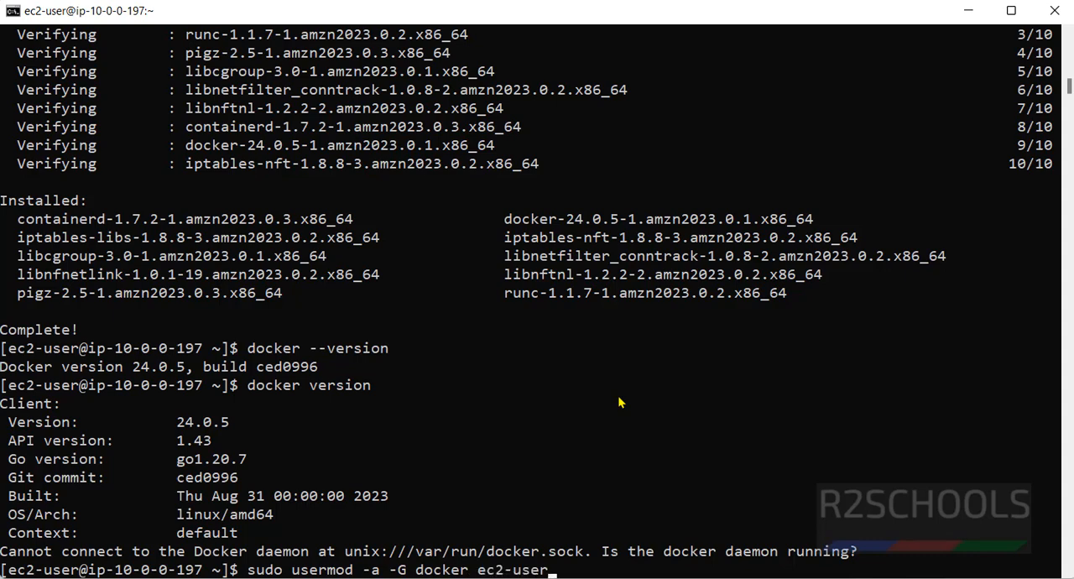
mouse_move(174, 554)
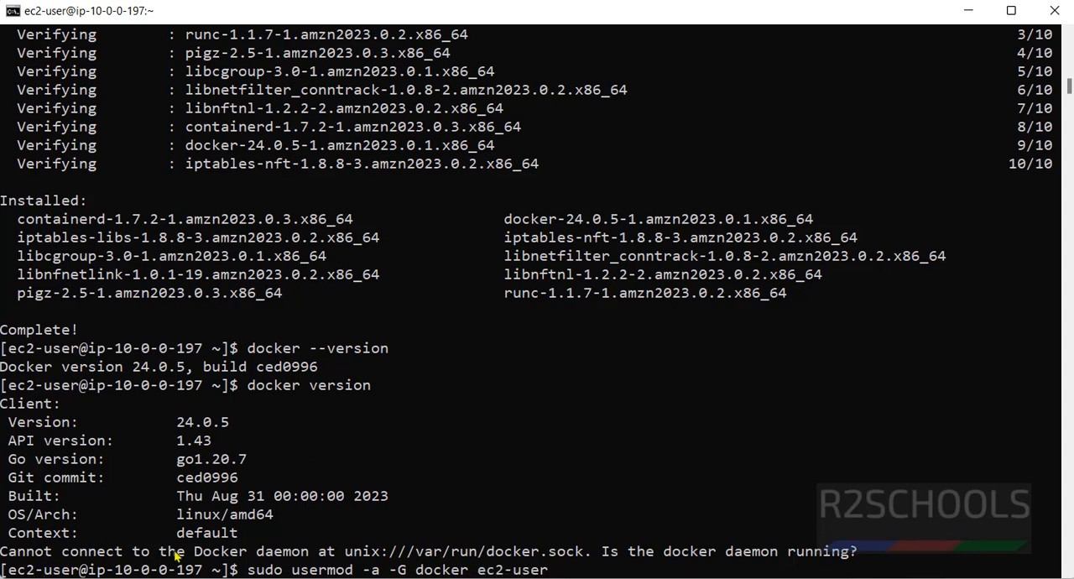
mouse_move(607, 477)
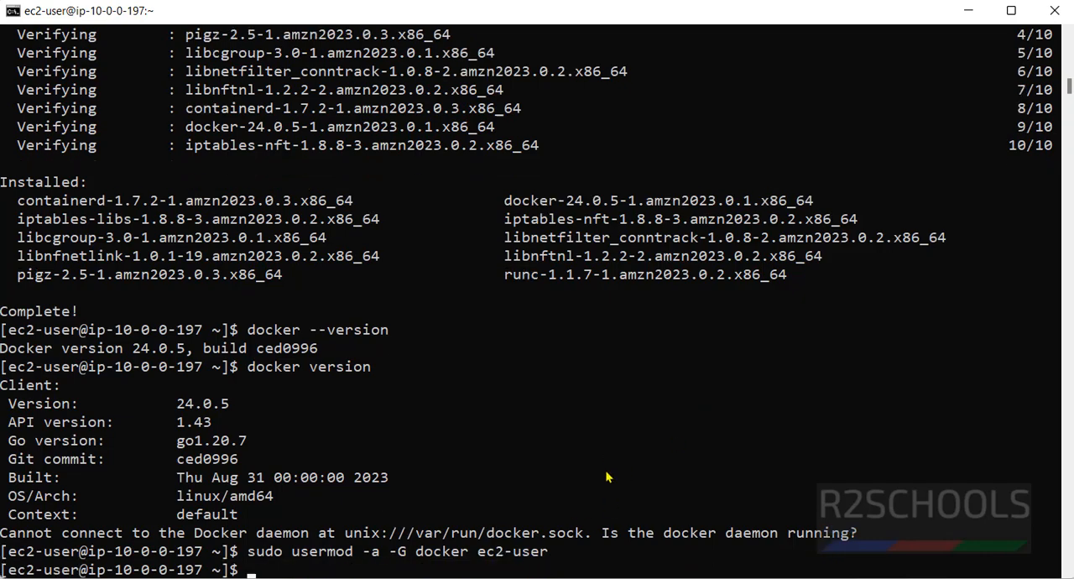
mouse_move(249, 373)
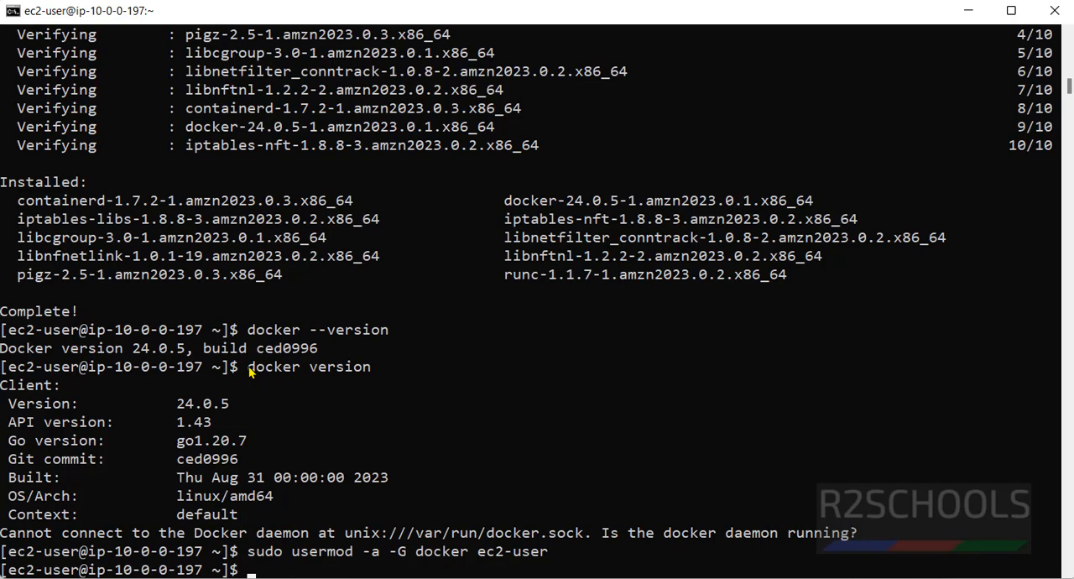
type("doc")
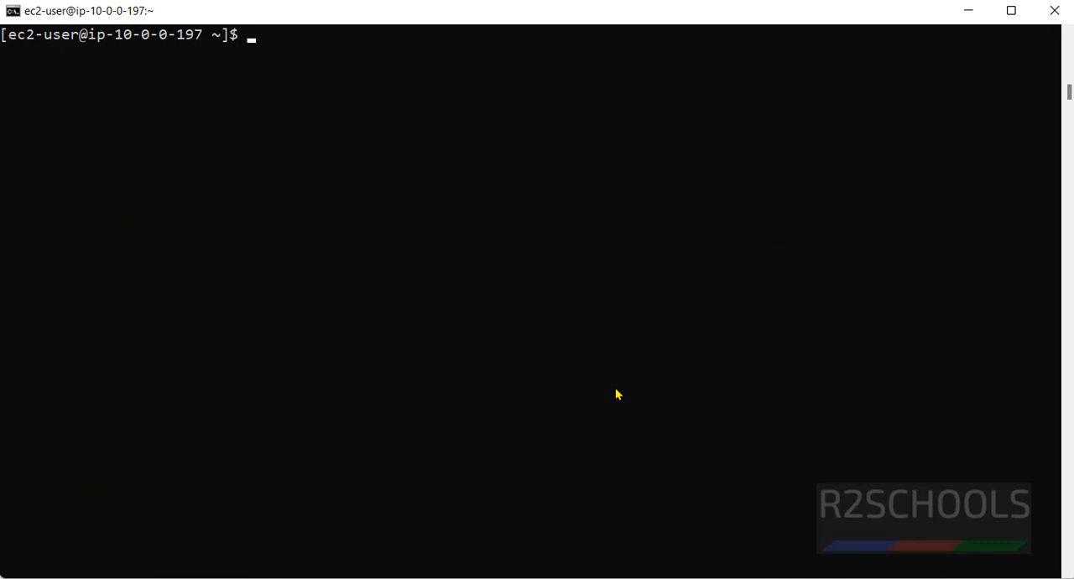
- Run 'sudo systemctl status docker', showing the service disabled and inactive (dead)
type("sudo syste")
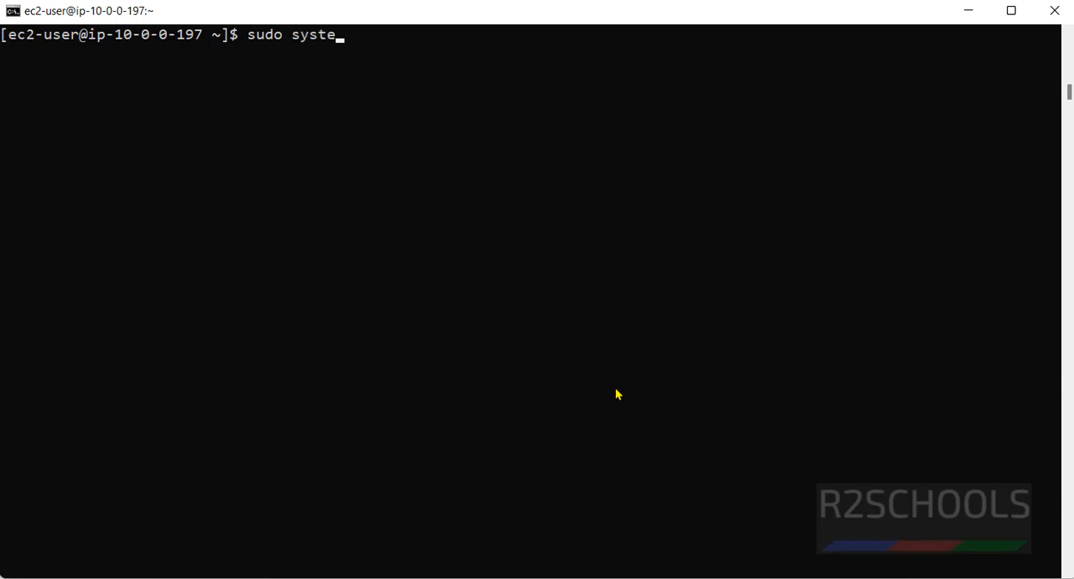
type("mctl status docker")
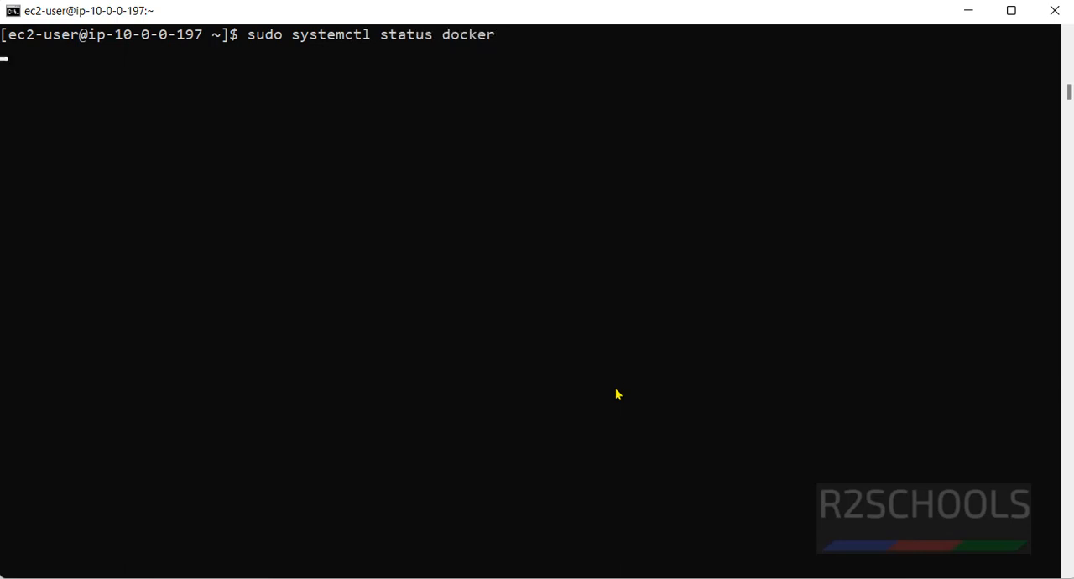
key("enter")
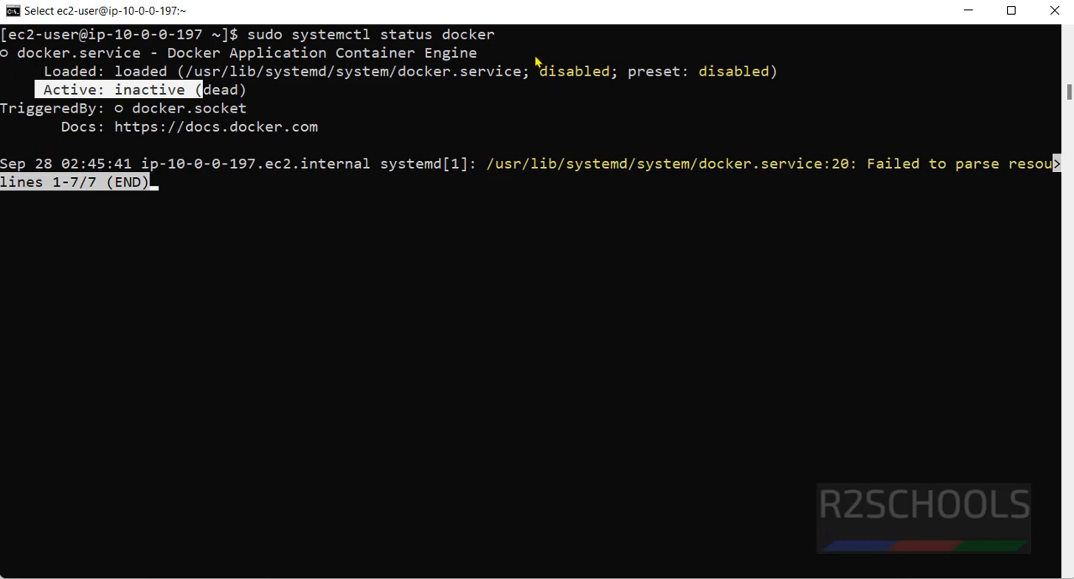
key("q")
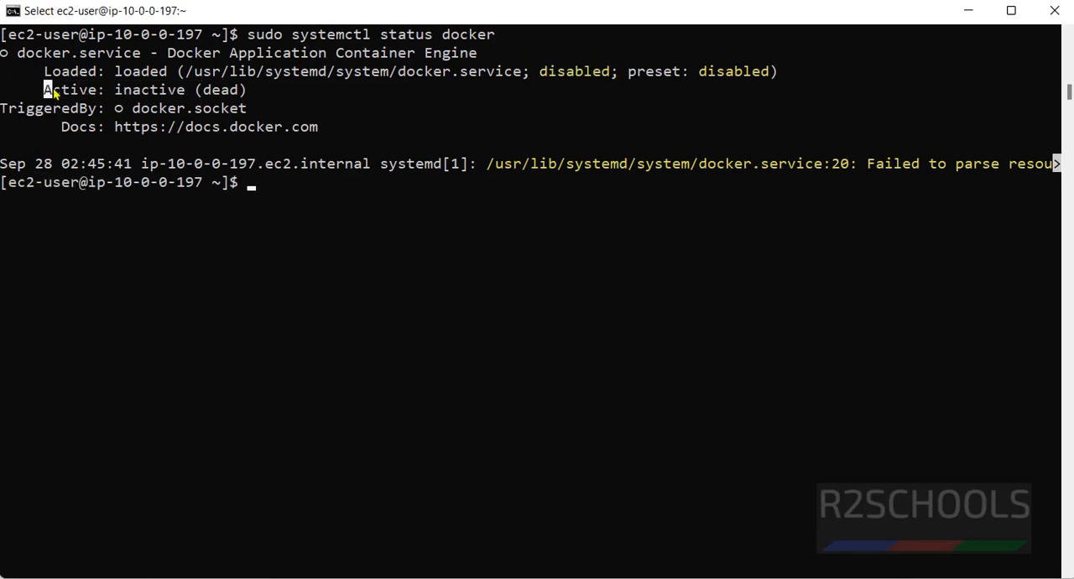
mouse_move(322, 91)
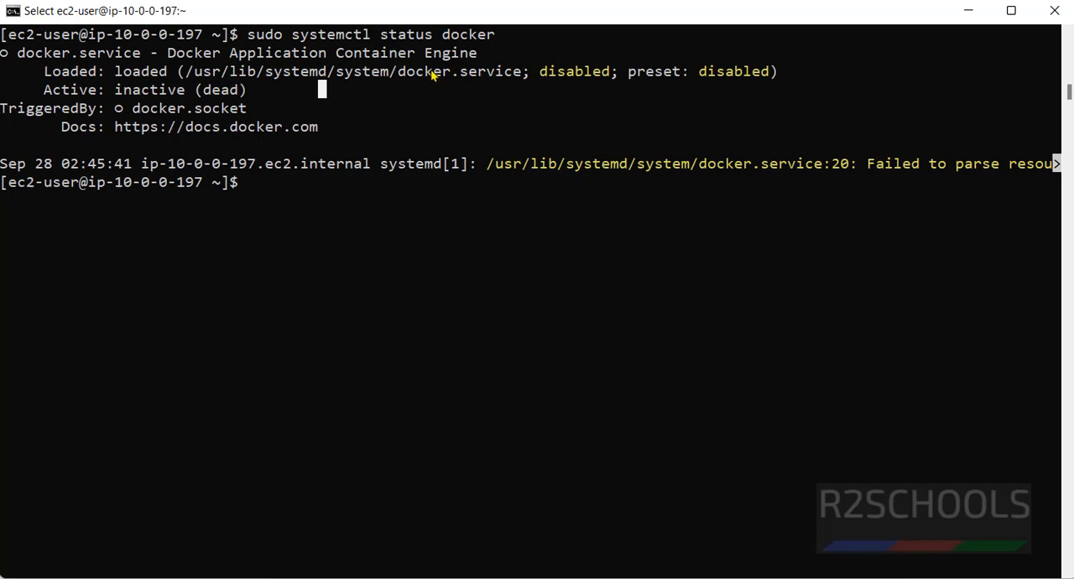
mouse_move(523, 97)
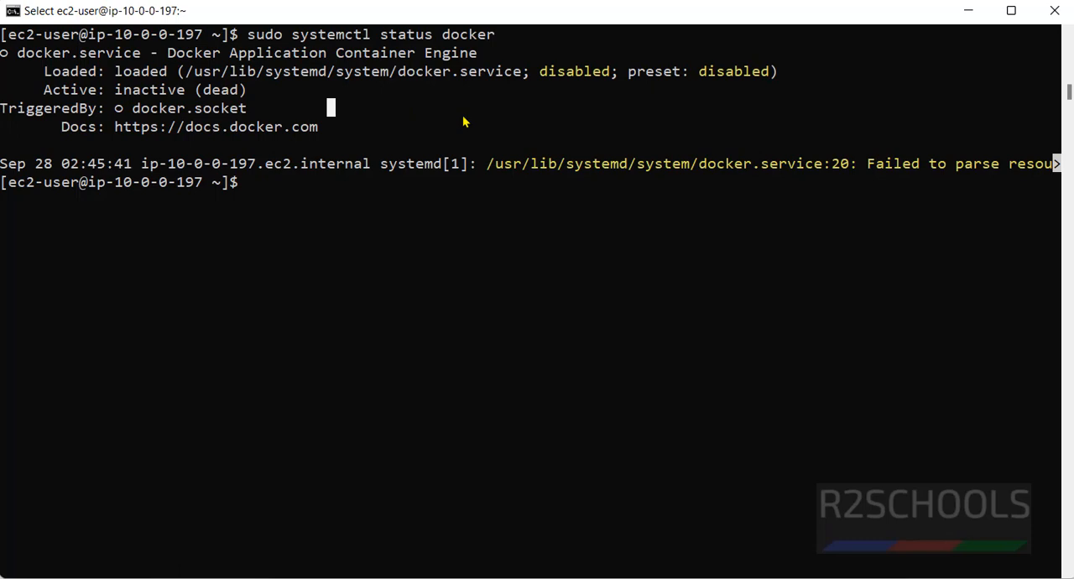
double_click(570, 71)
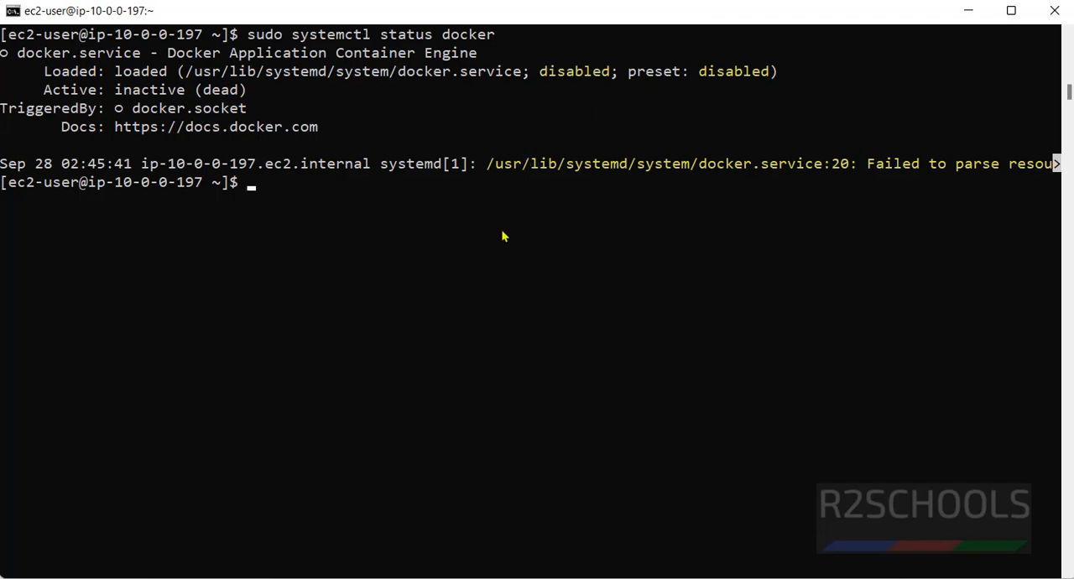
- Enable the Docker service at boot and recheck its status, now enabled but inactive
type("sudo systemctl enable docker")
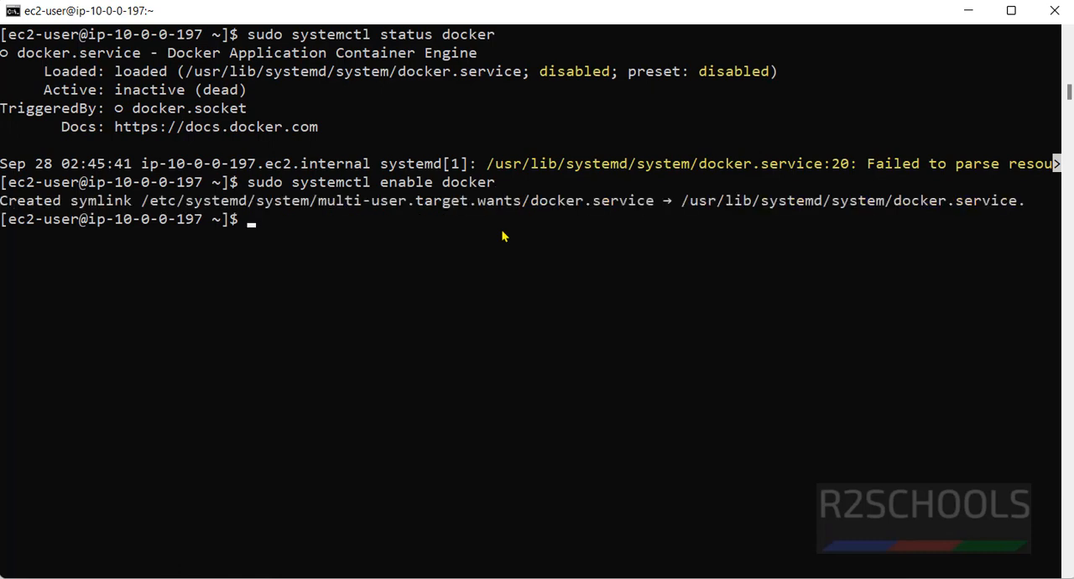
mouse_move(380, 206)
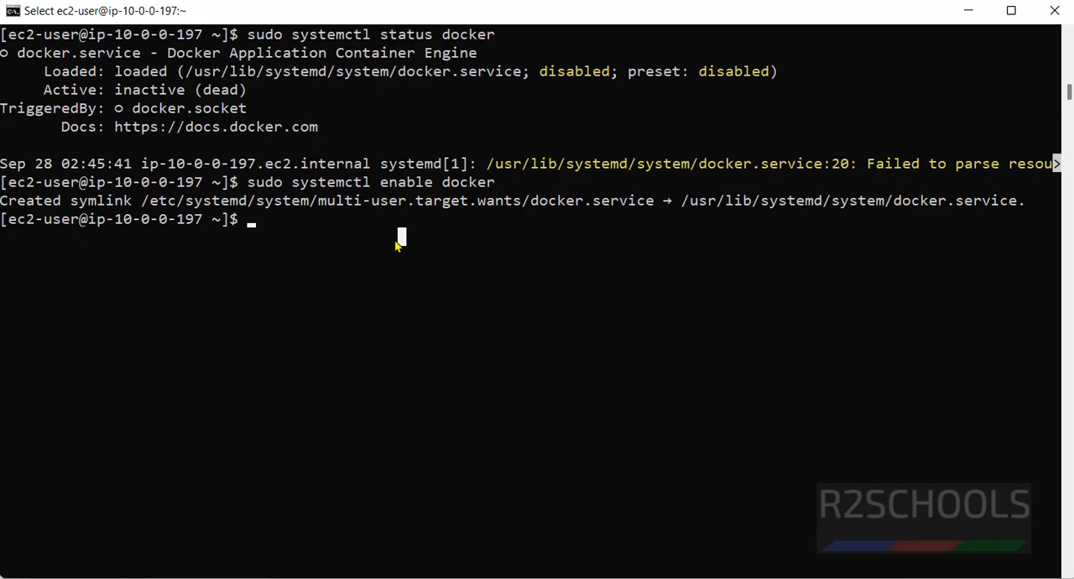
type("sudo")
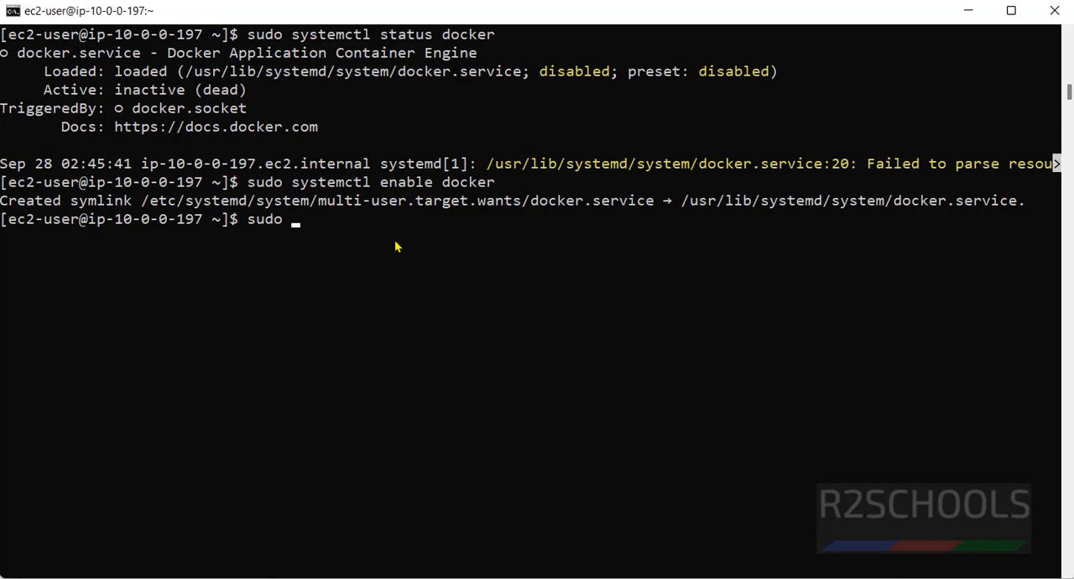
type("systemctl")
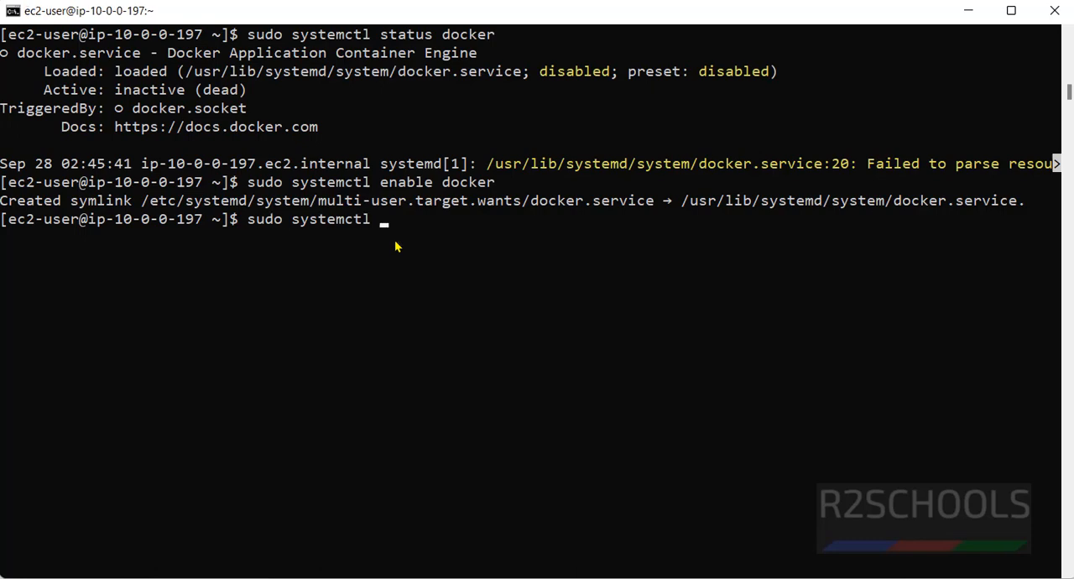
type("status docker")
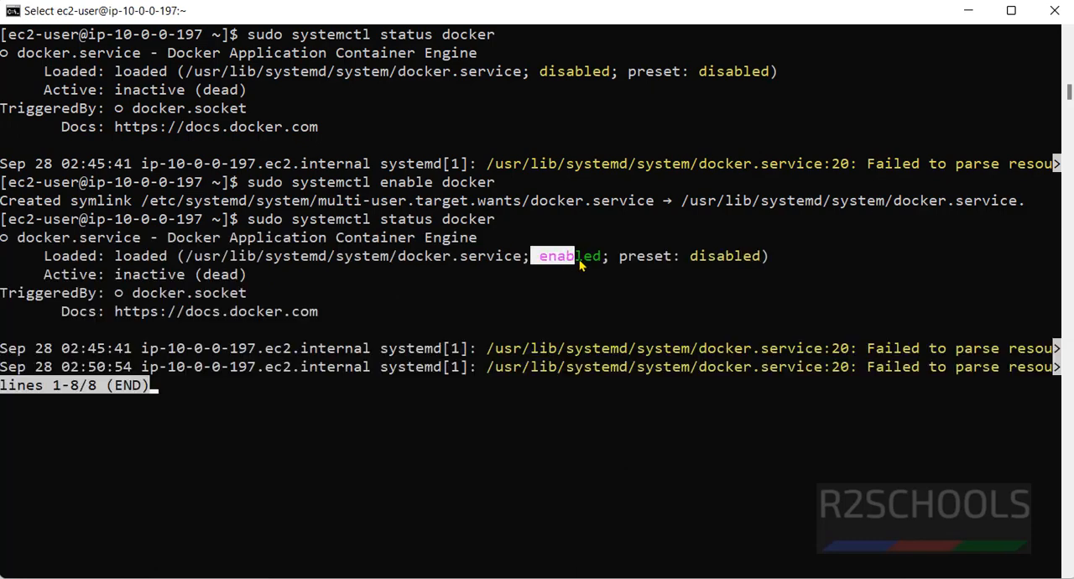
key("q")
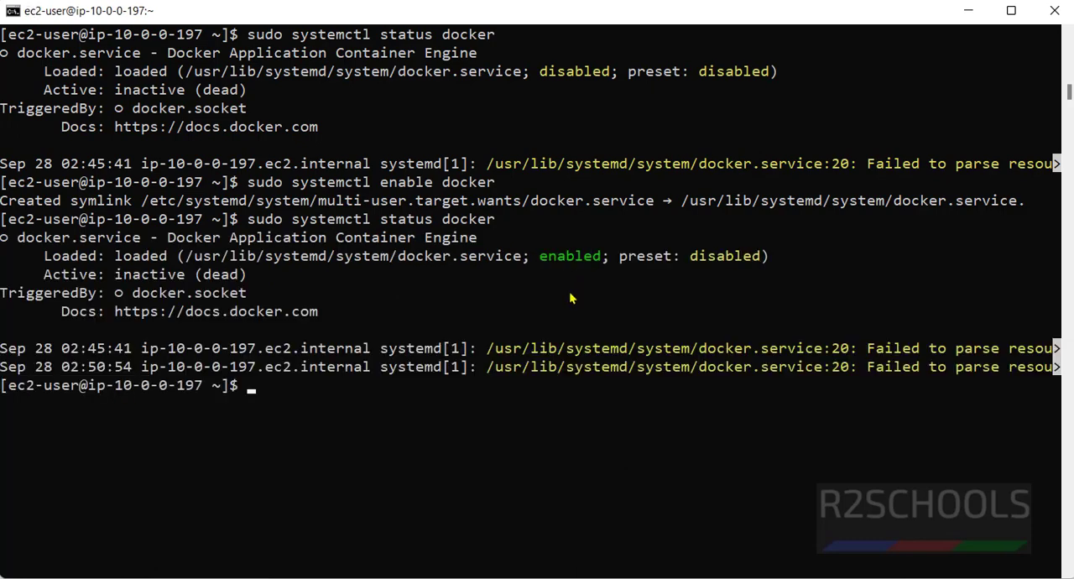
- Start Docker with 'sudo systemctl start docker' and confirm status active (running)
type("sudo systemctl")
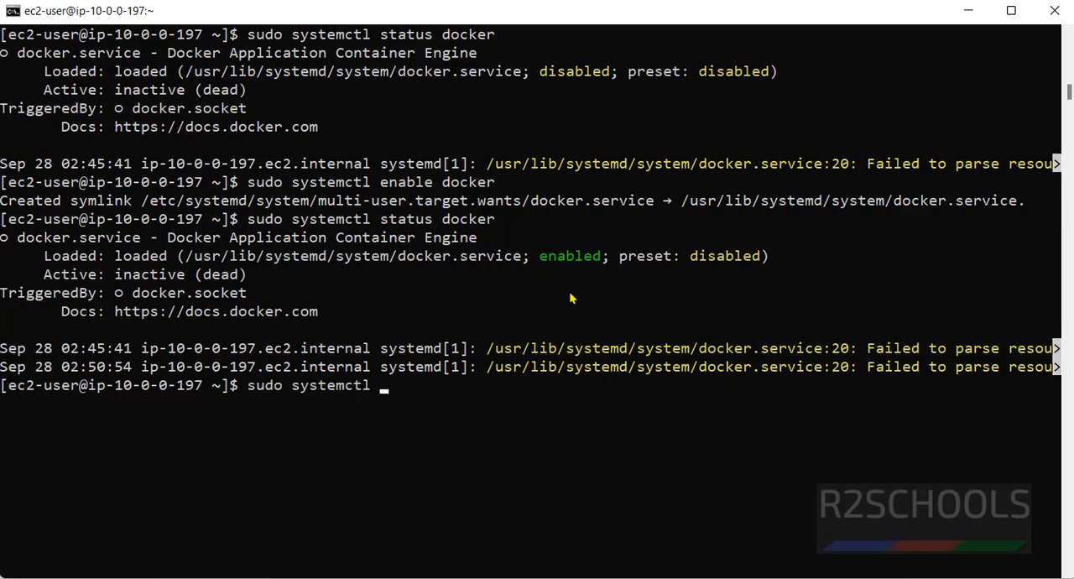
type("start docker")
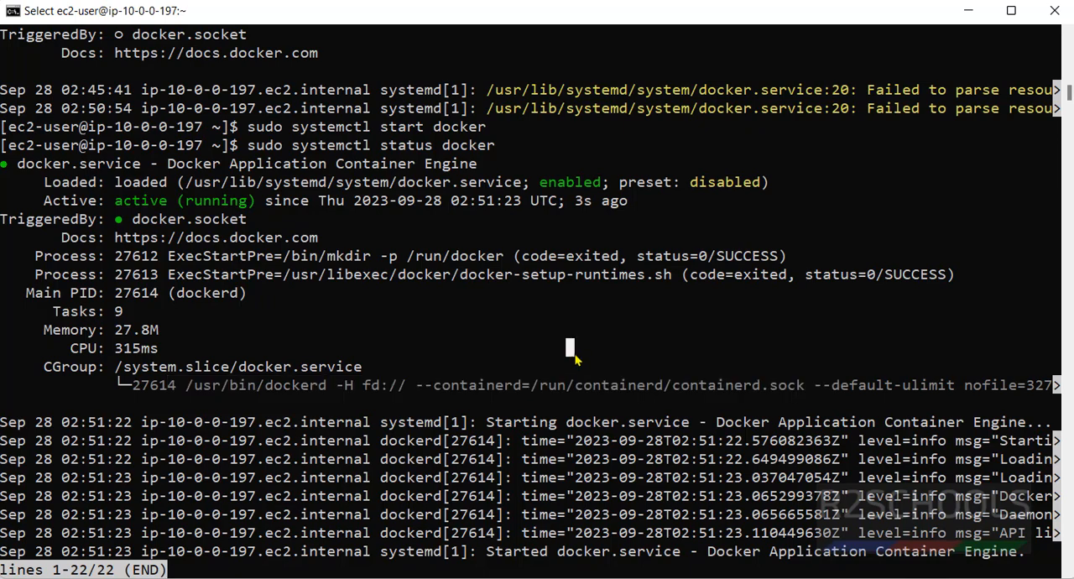
key("q")
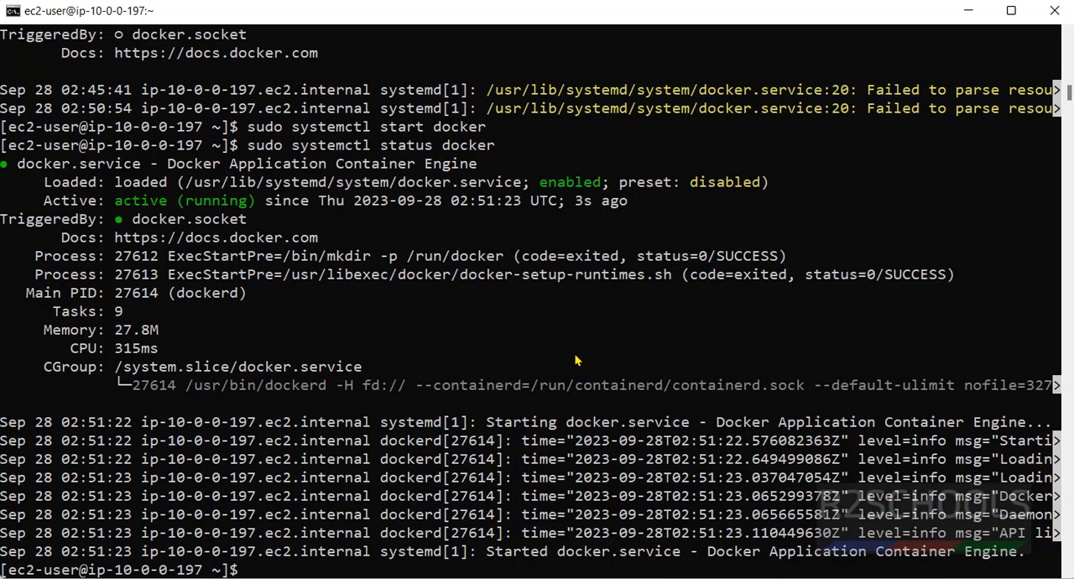
- Run 'docker version', showing client and server engine both at 24.0.5
type("docker version")
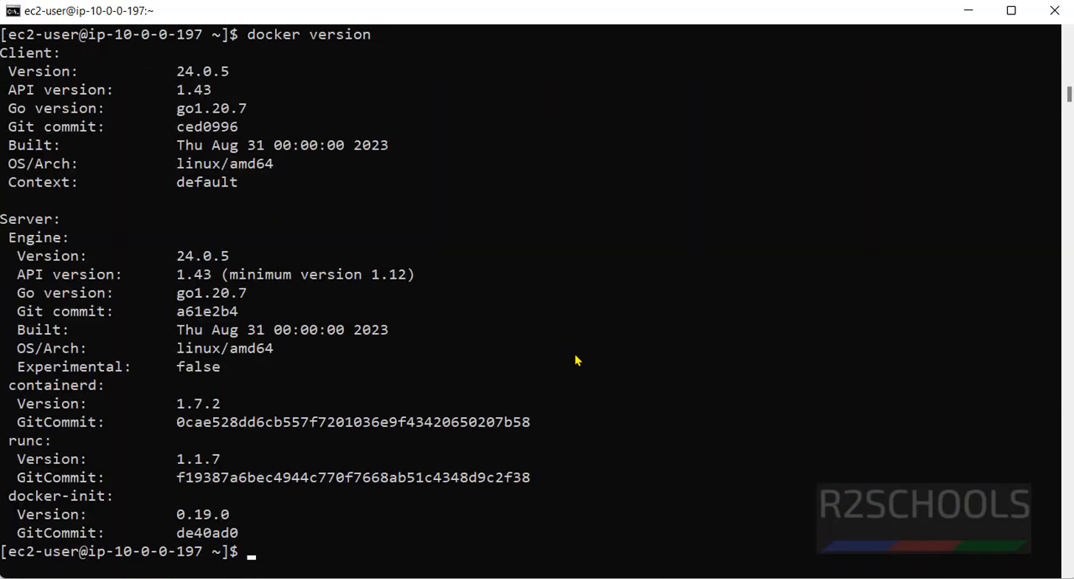
mouse_move(296, 144)
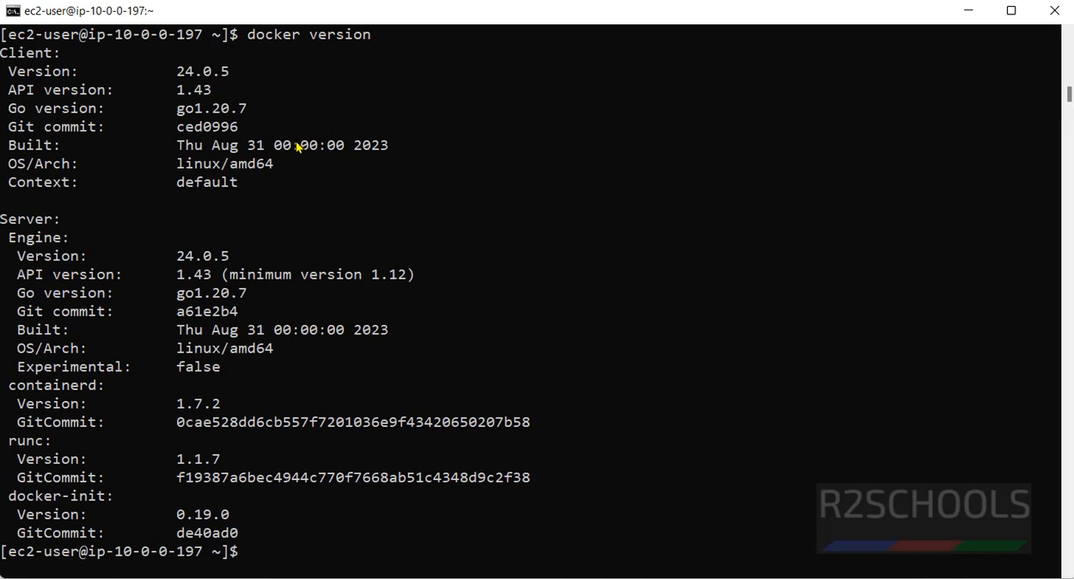
mouse_move(271, 275)
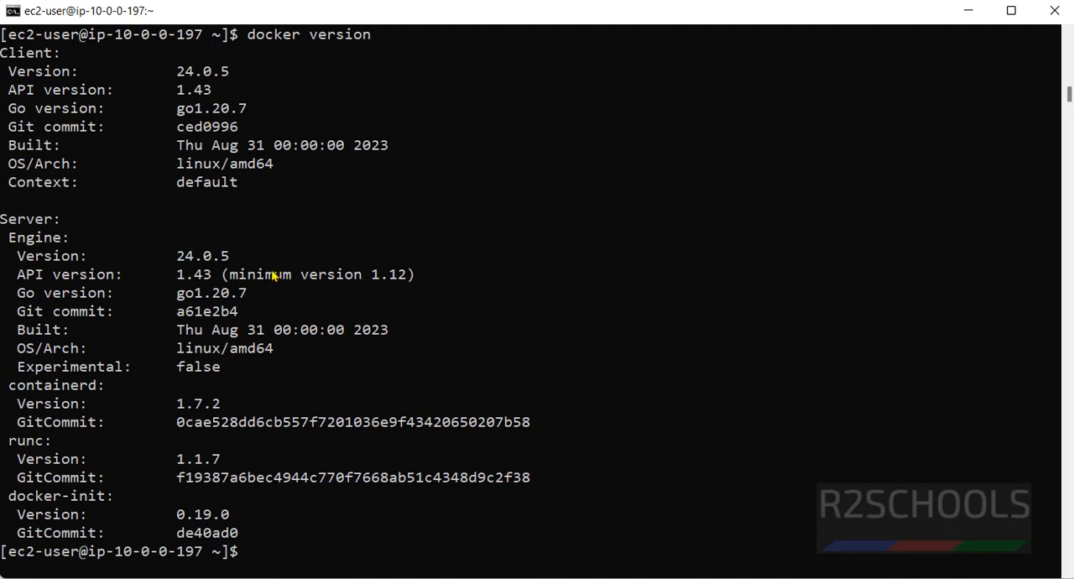
mouse_move(265, 209)
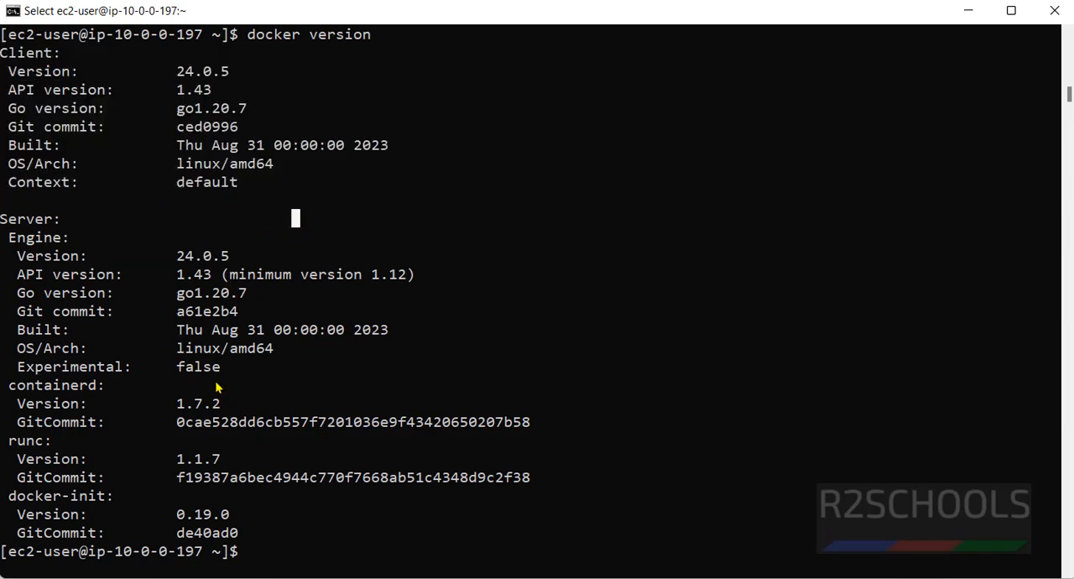
mouse_move(242, 379)
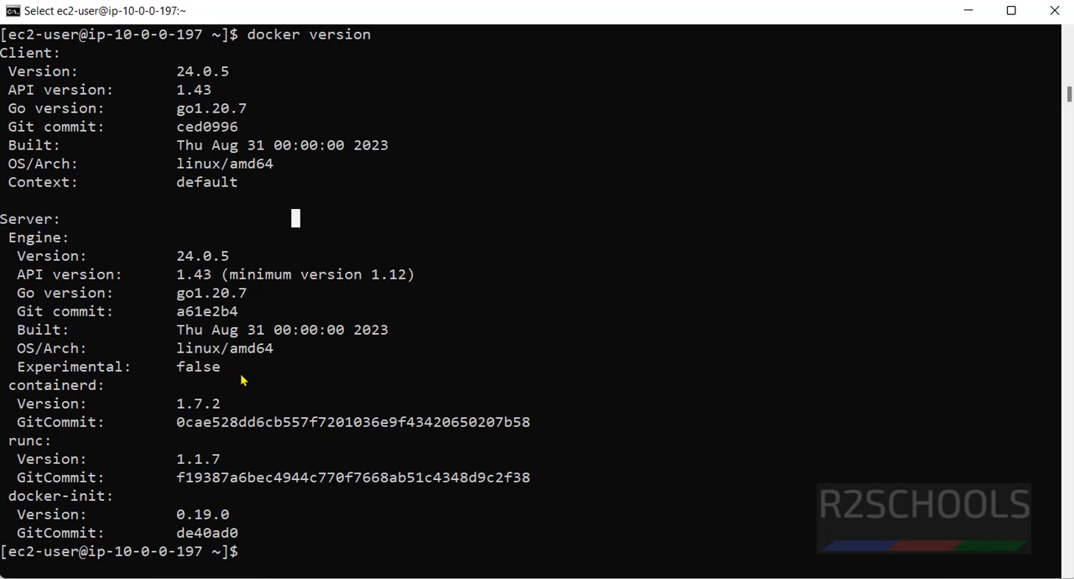
mouse_move(459, 340)
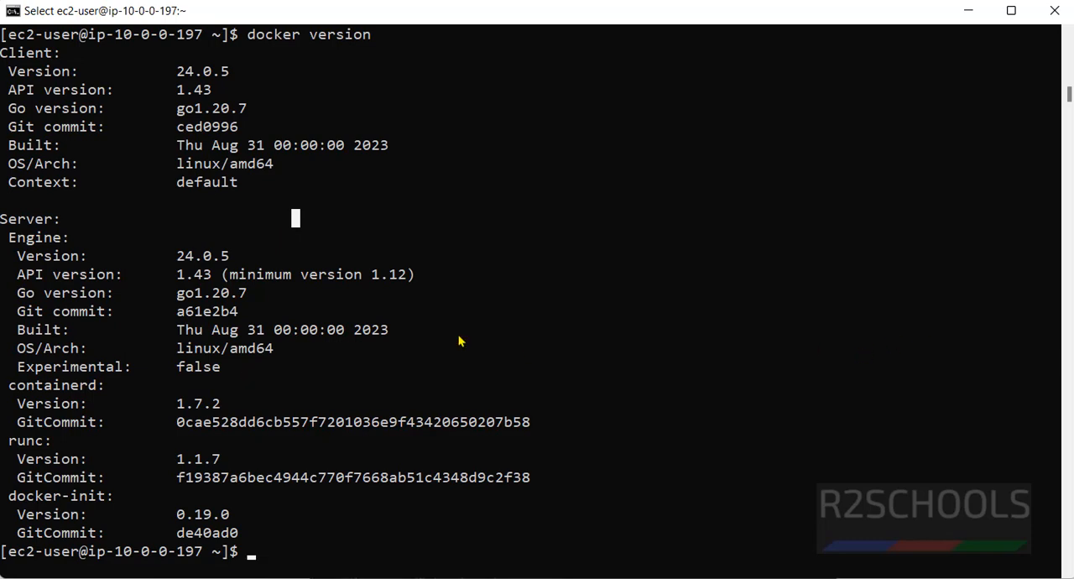
- Install python3-pip with 'sudo yum install python3-pip', answering y until Complete!
type("sudo")
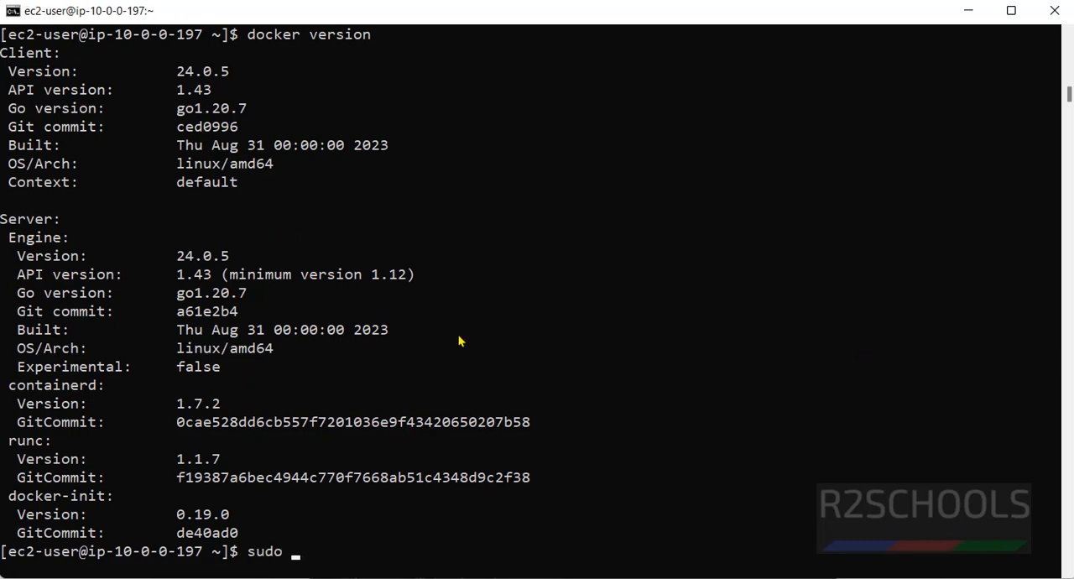
type("yum in")
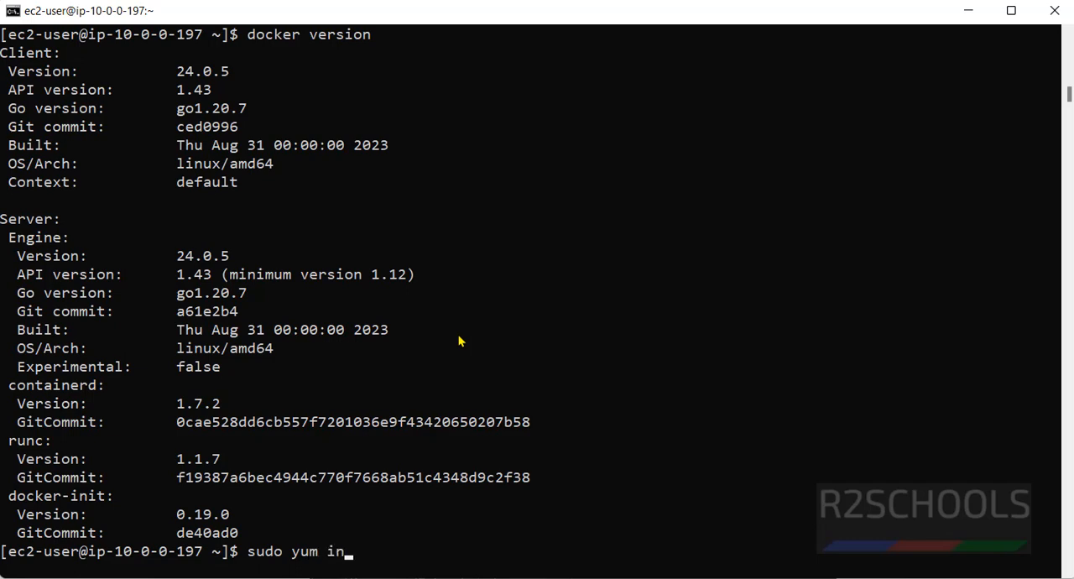
type("stall python")
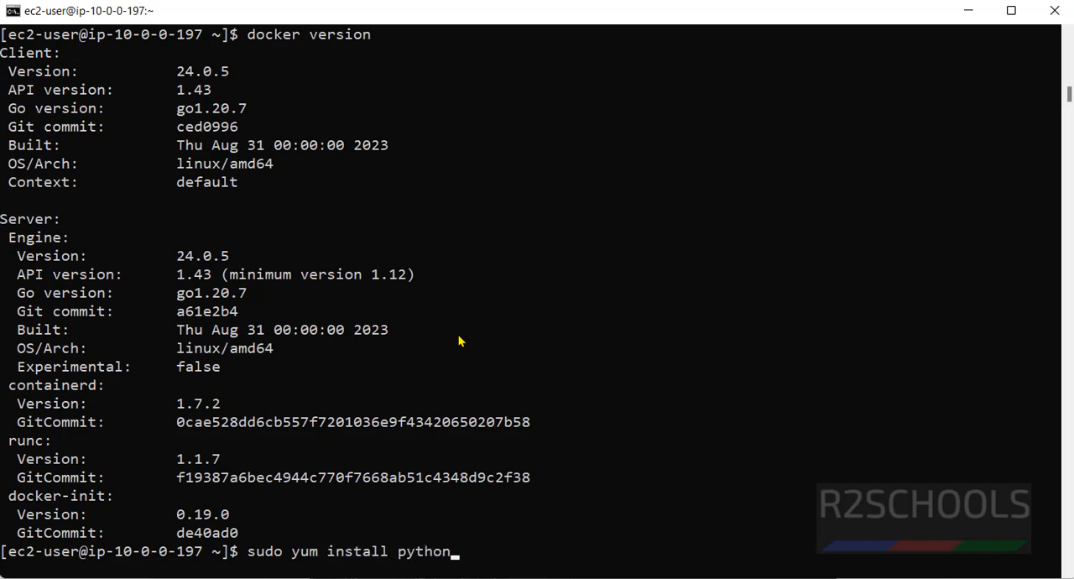
type("3-pip")
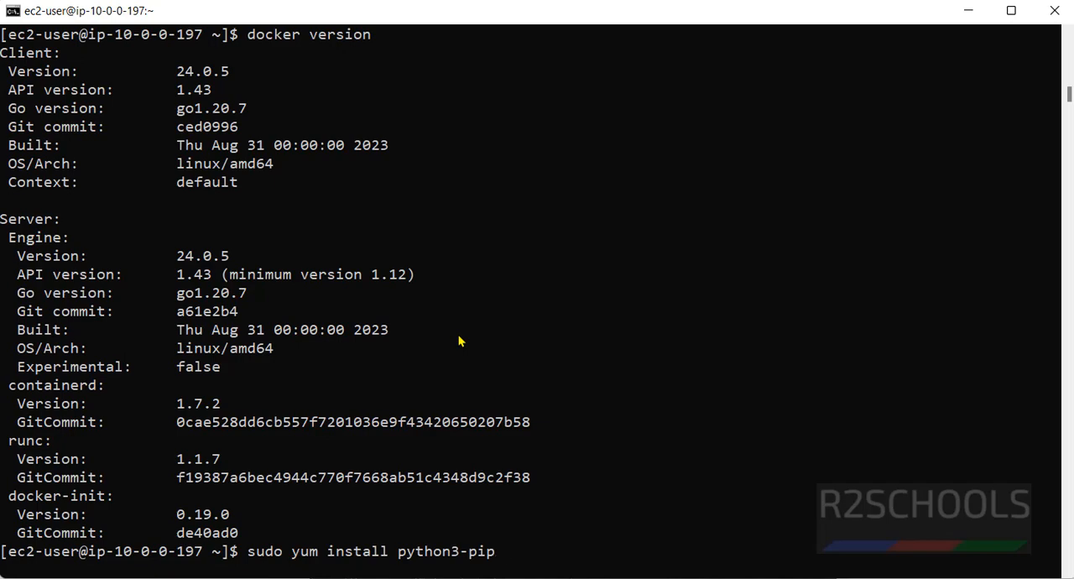
key("Return")
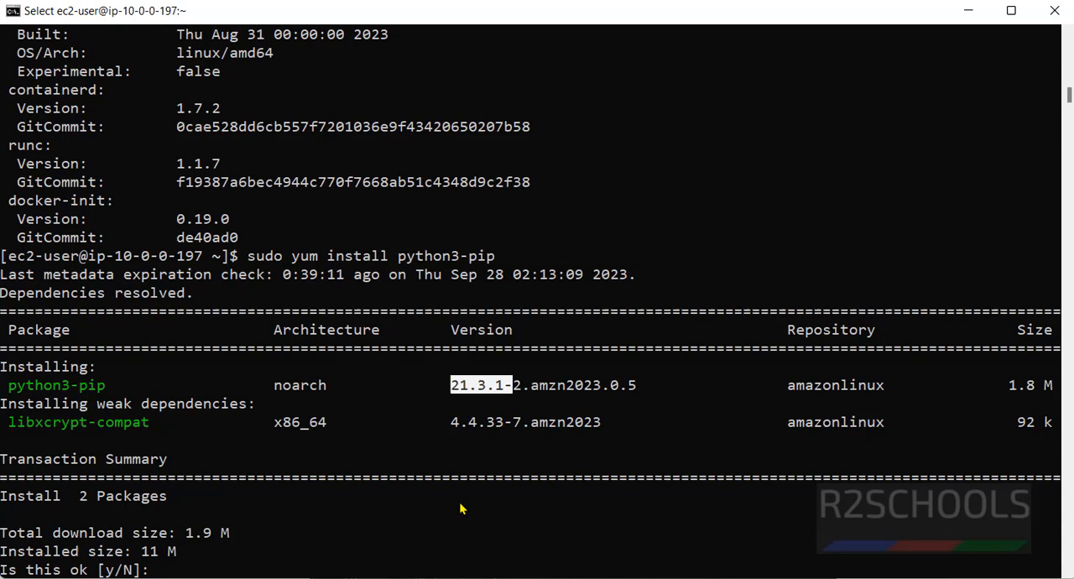
type("y")
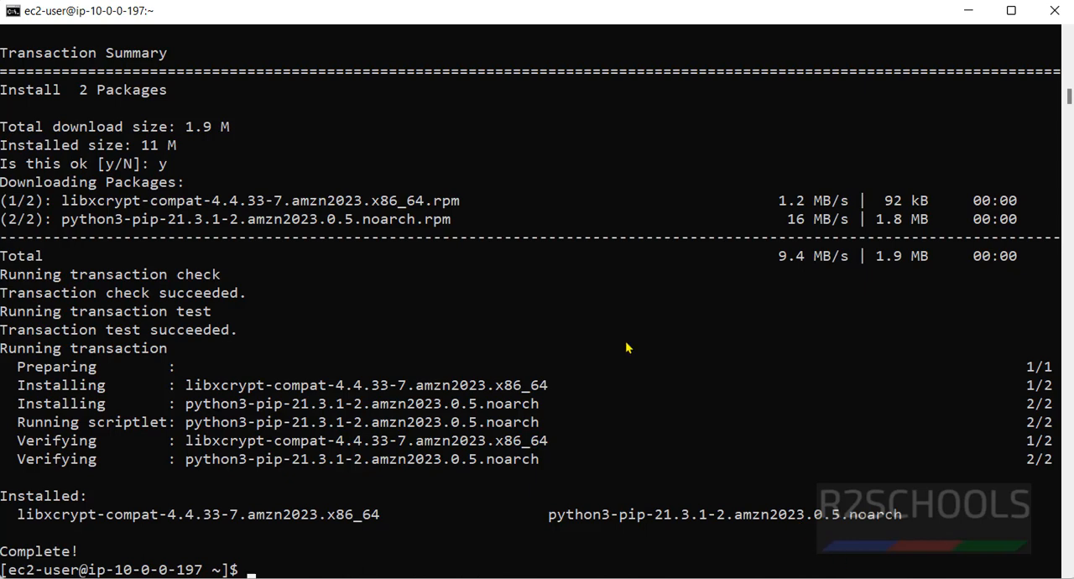
type("pip3")
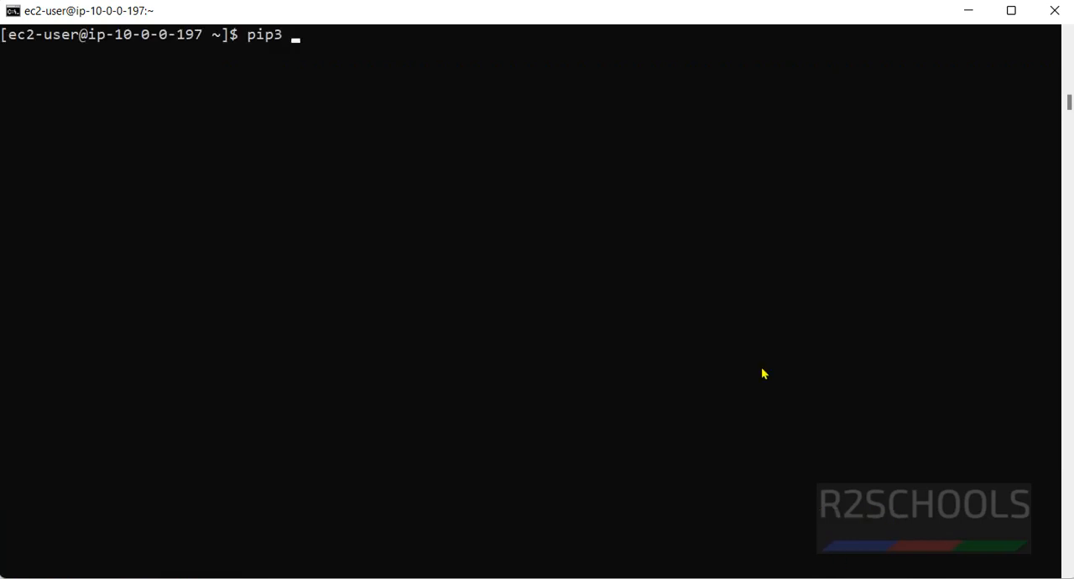
- Install docker-compose via 'pip3 install --user docker-compose' and confirm version 1.29.2
type("install --user")
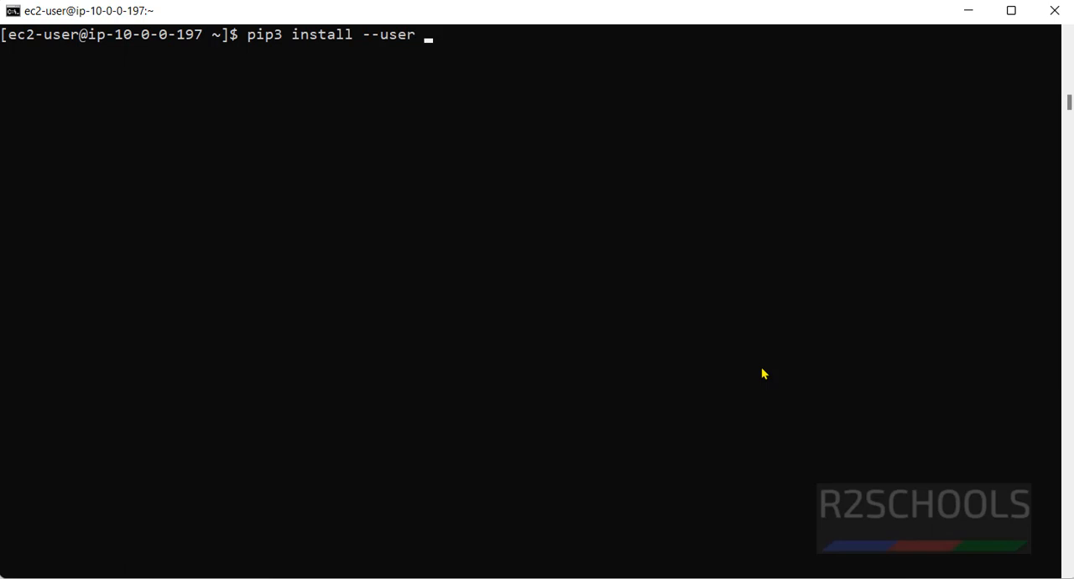
type("docker-co")
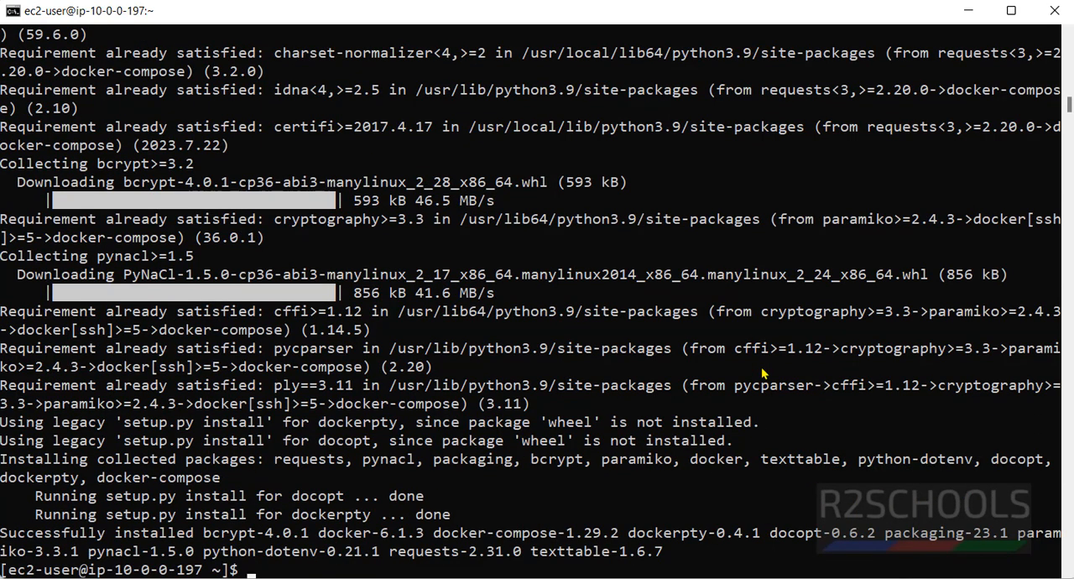
type("docker-")
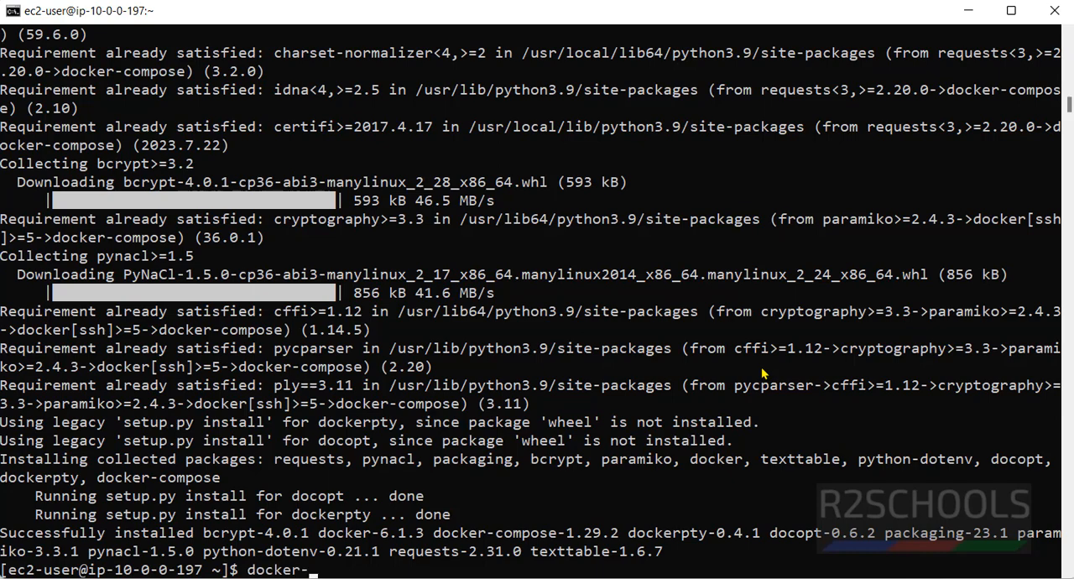
type("compose")
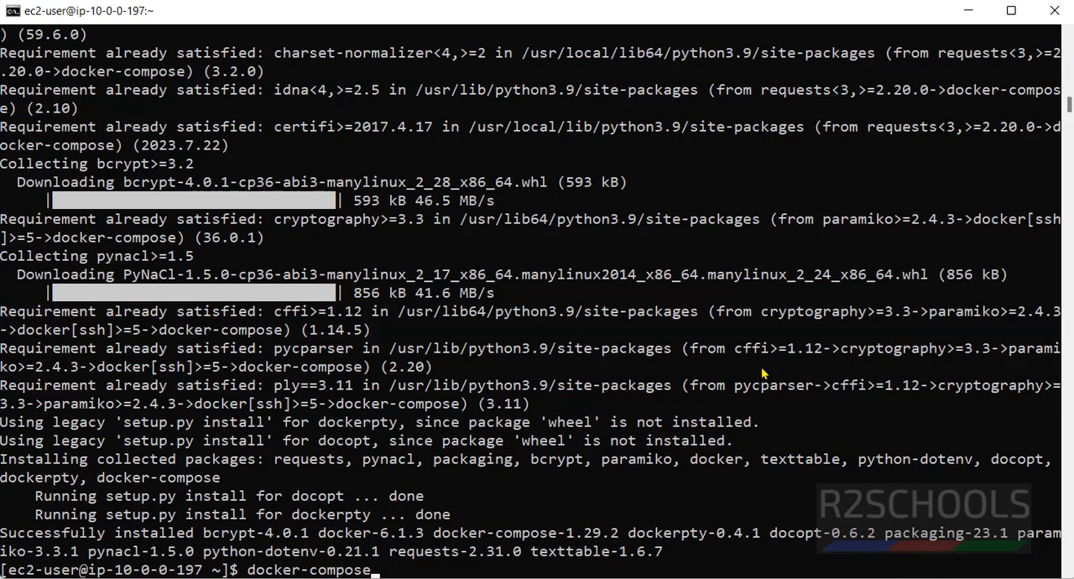
type("--version")
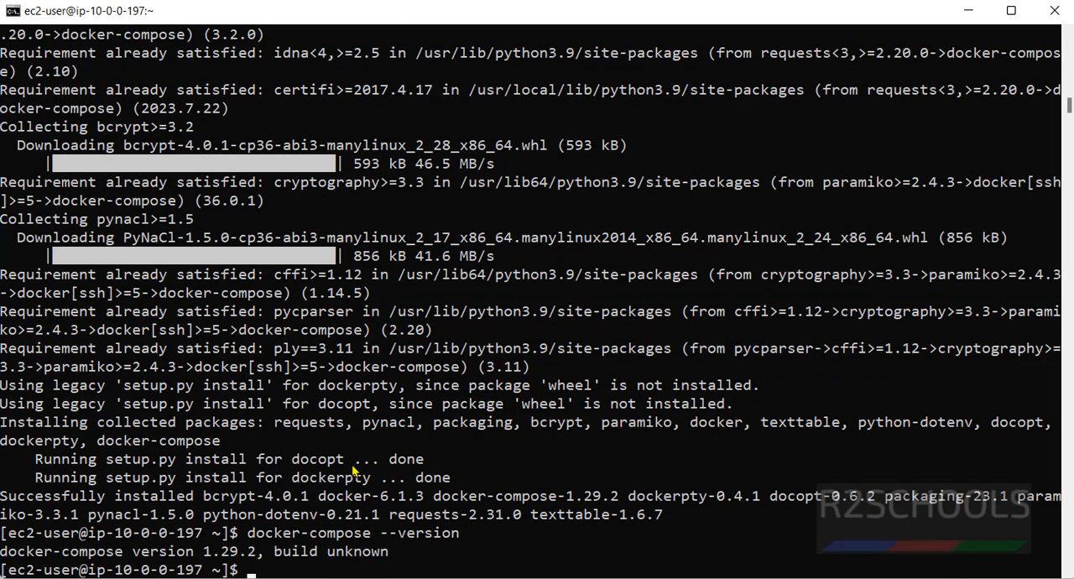
double_click(222, 552)
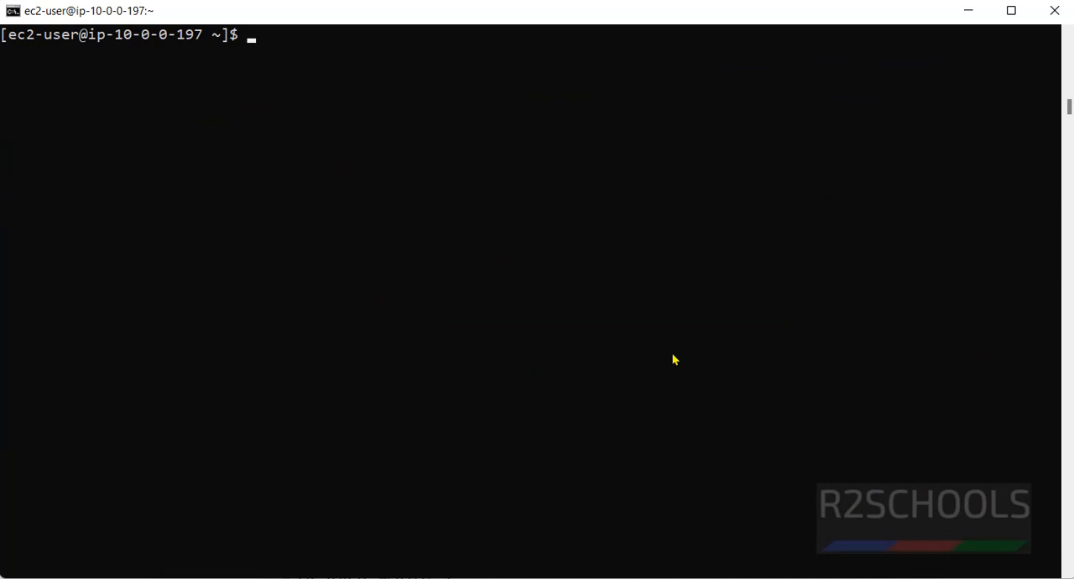
- Restart Docker with 'sudo systemctl restart docker' and confirm status active (running)
type("sudo")
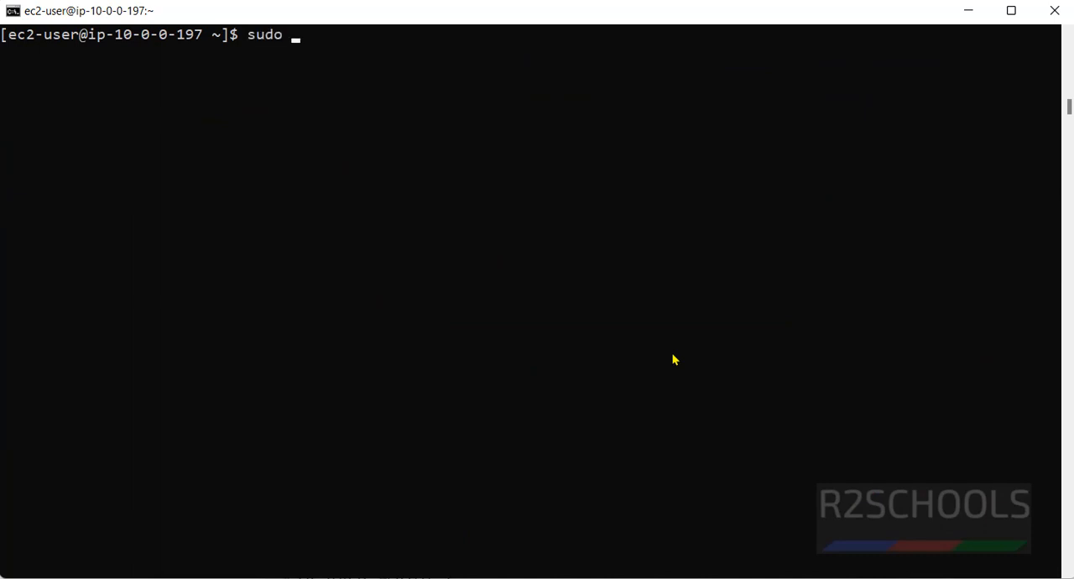
type("systemctl")
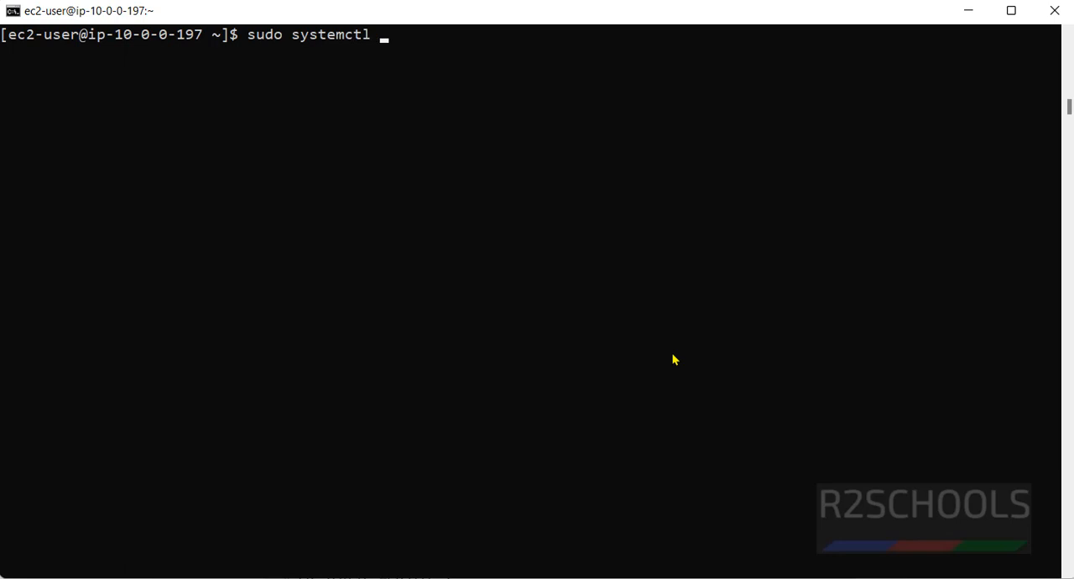
type("restart")
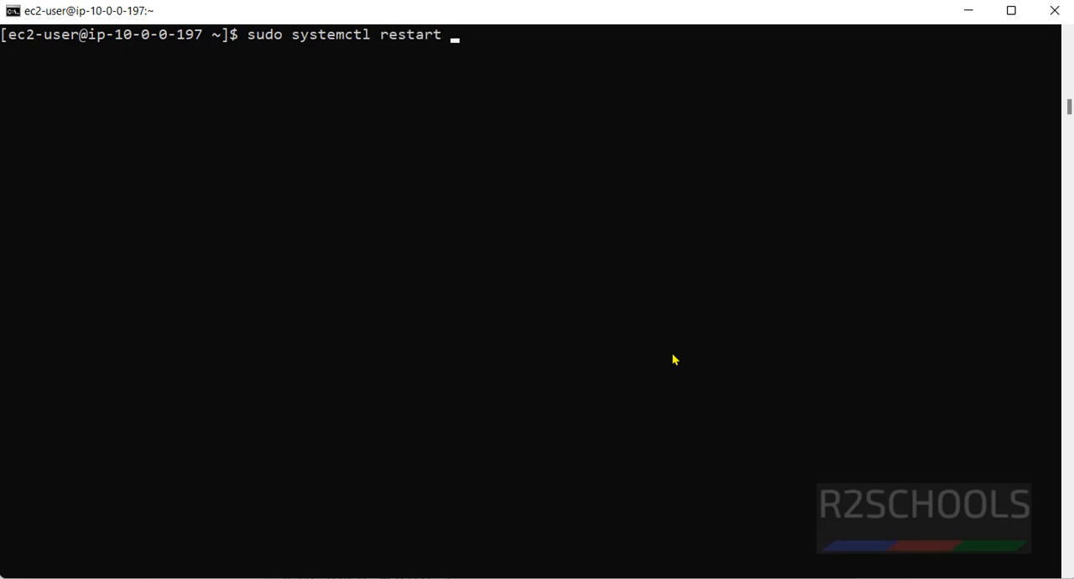
type("docker")
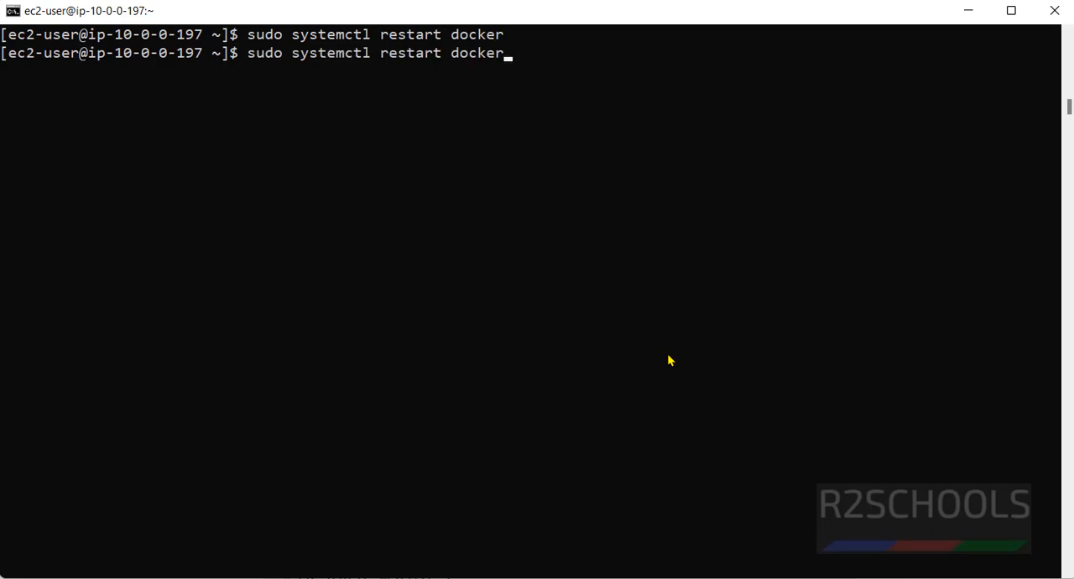
key("BackSpace")
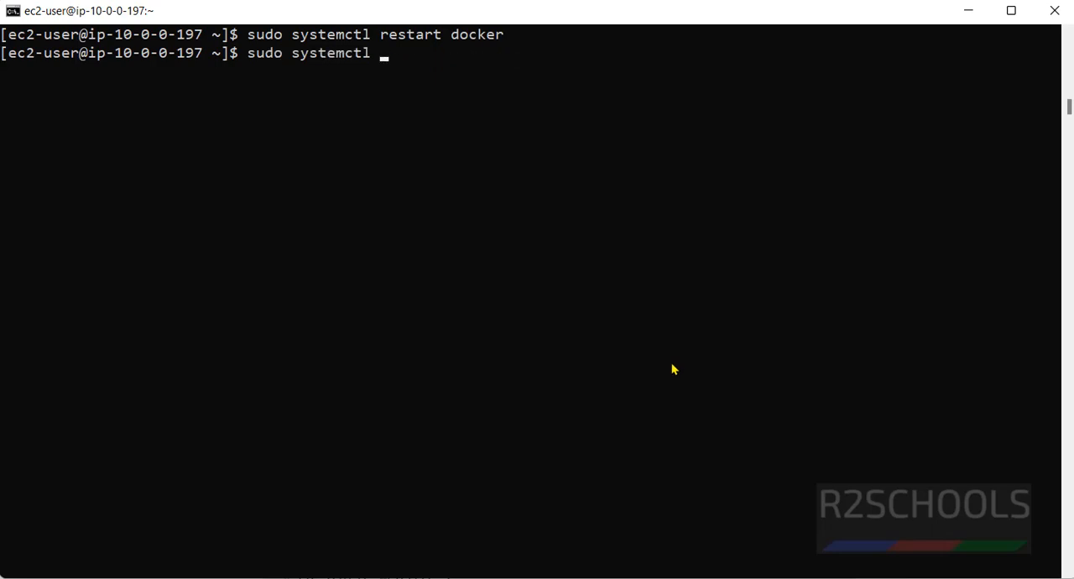
type("status docker")
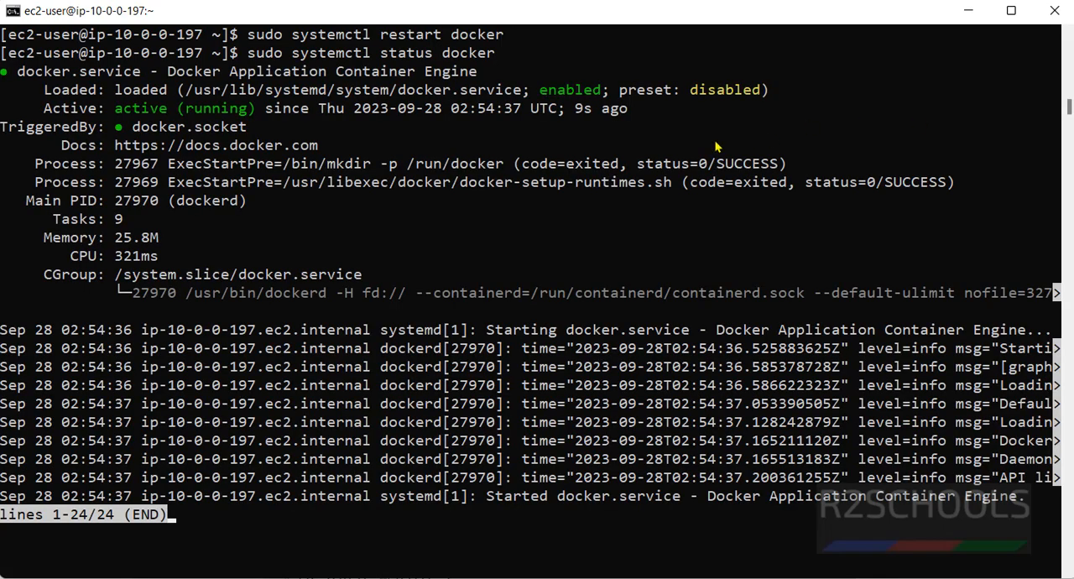
key("q")
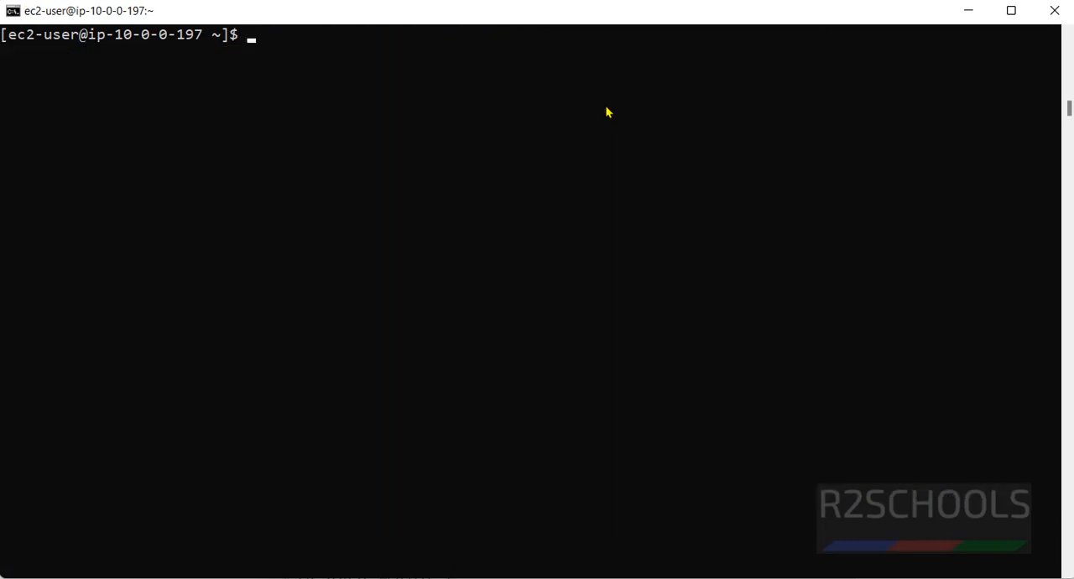
- Run 'sudo service docker status' and confirm Docker shows enabled and active (running)
type("sudo")
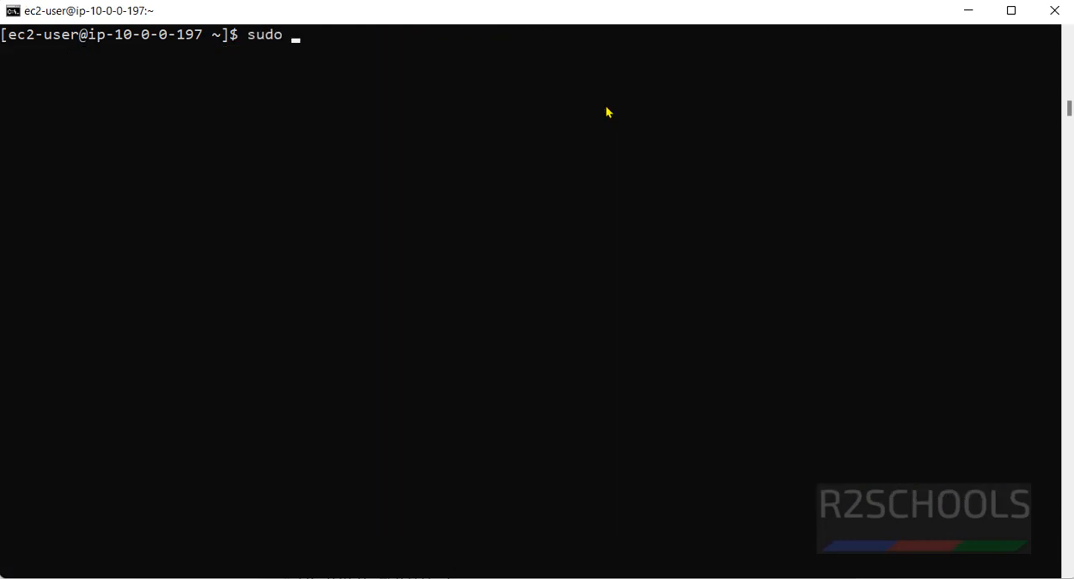
type("service")
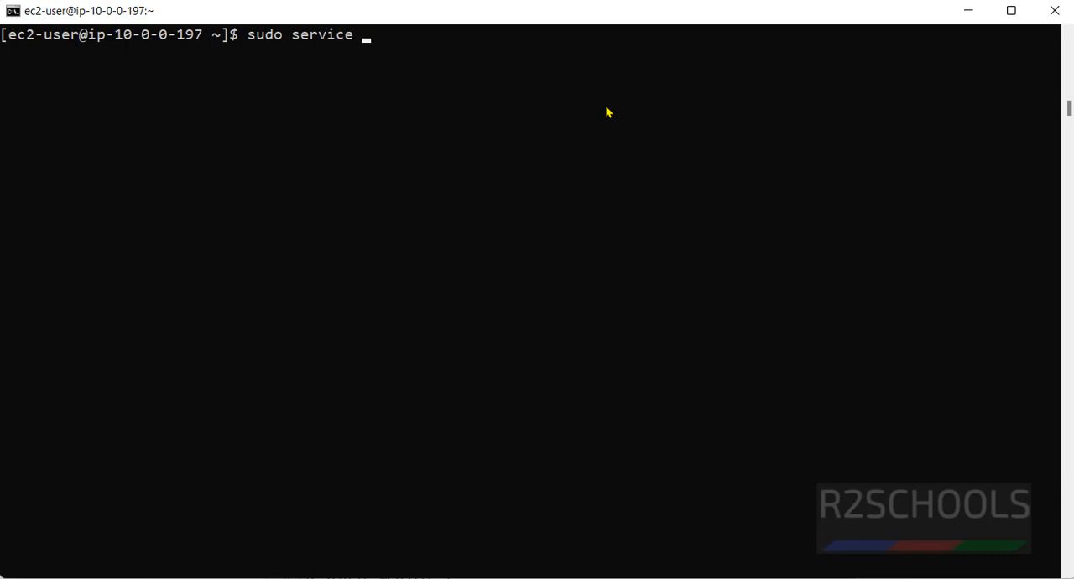
type("do")
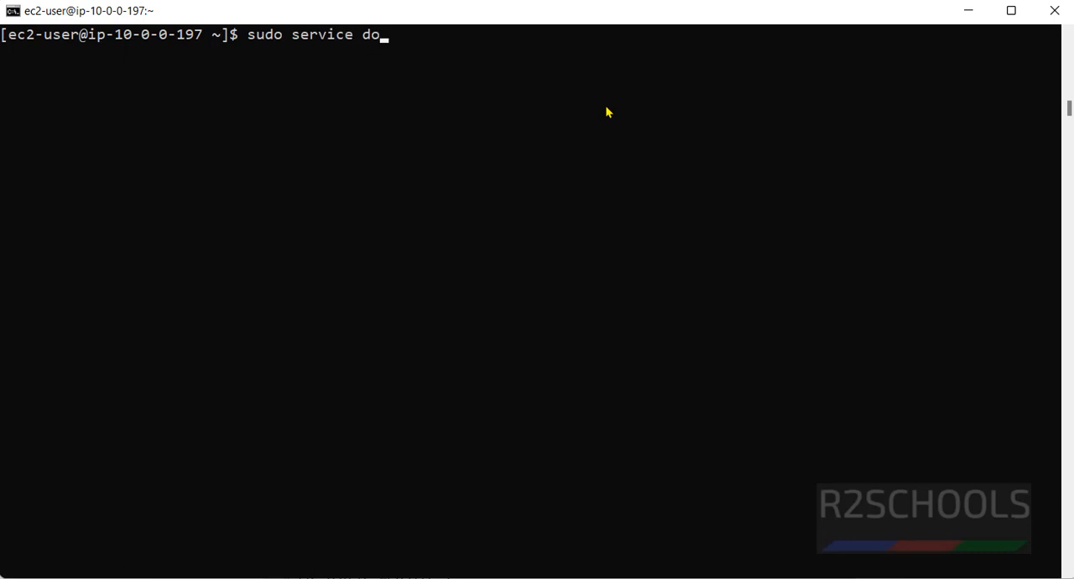
type("cker st")
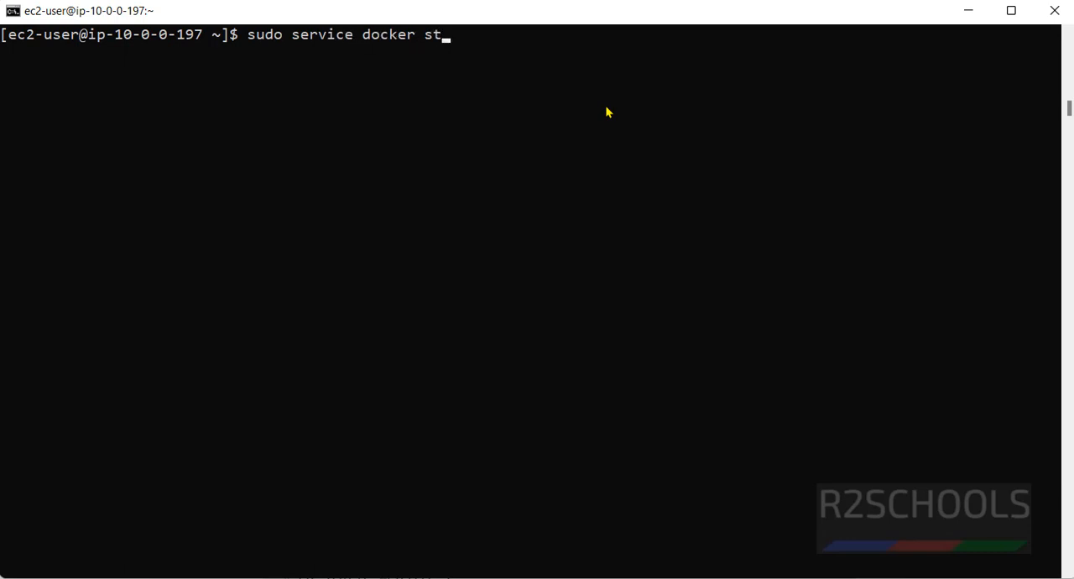
key("Enter")
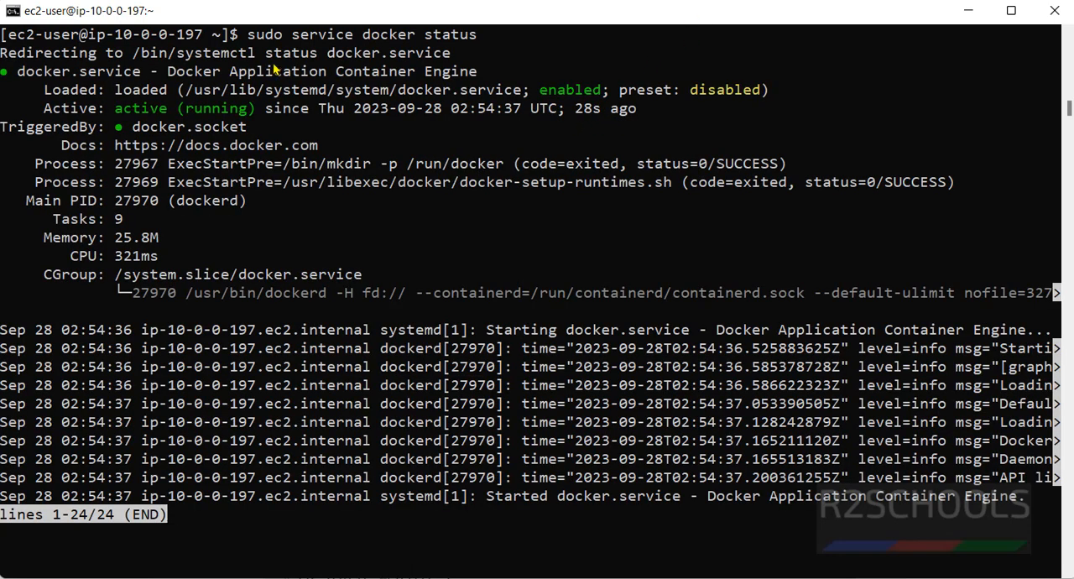
- Leave the status output, clear the screen and begin a new 'sudo se...' command at the prompt
double_click(329, 34)
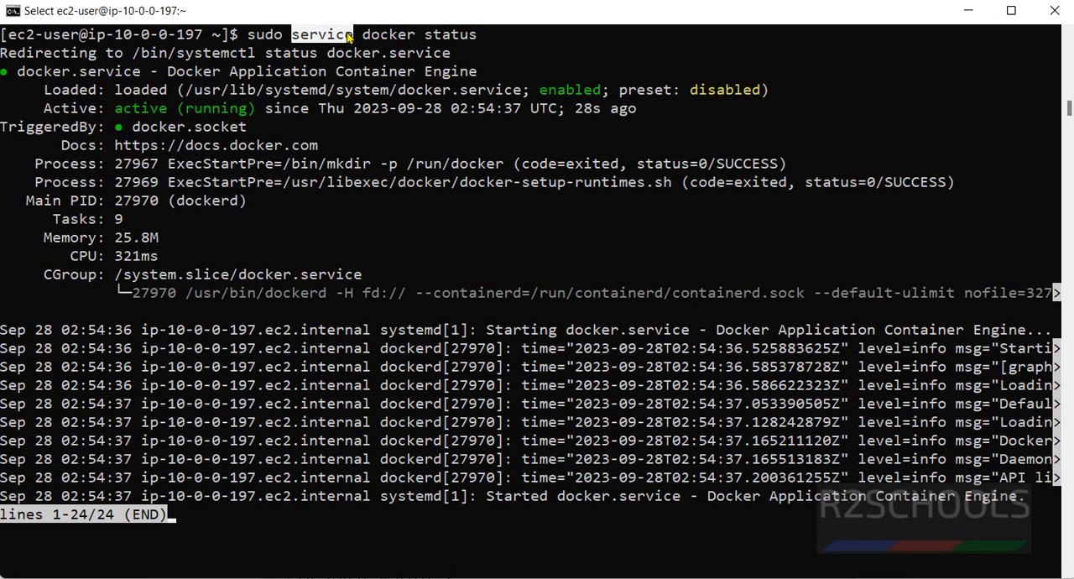
mouse_move(354, 101)
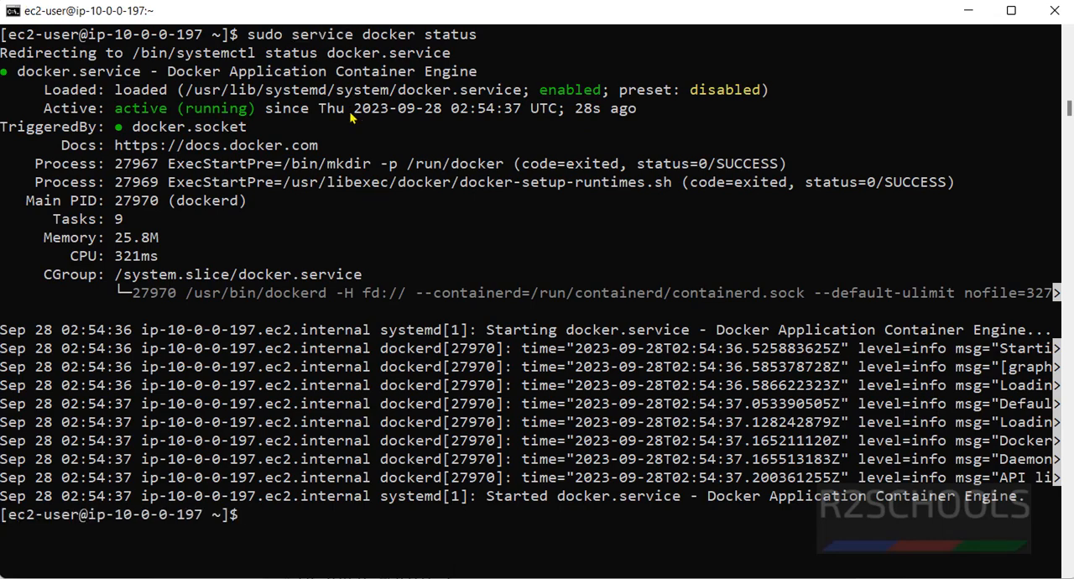
type("sudo se")
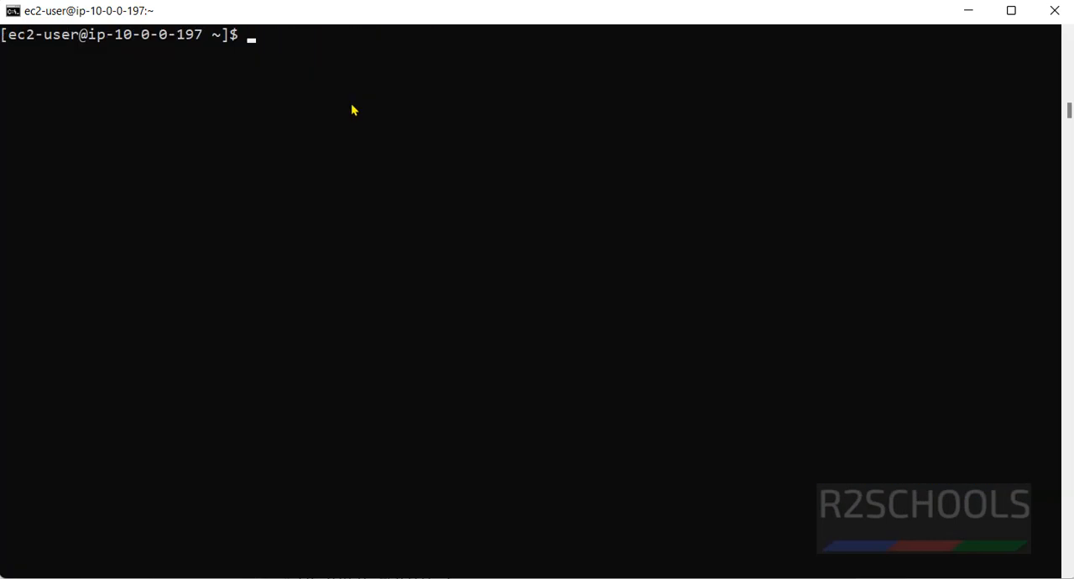
- Run 'sudo systemctl status docker', see Docker reported inactive (dead), and quit the pager with q
type("sudo syst")
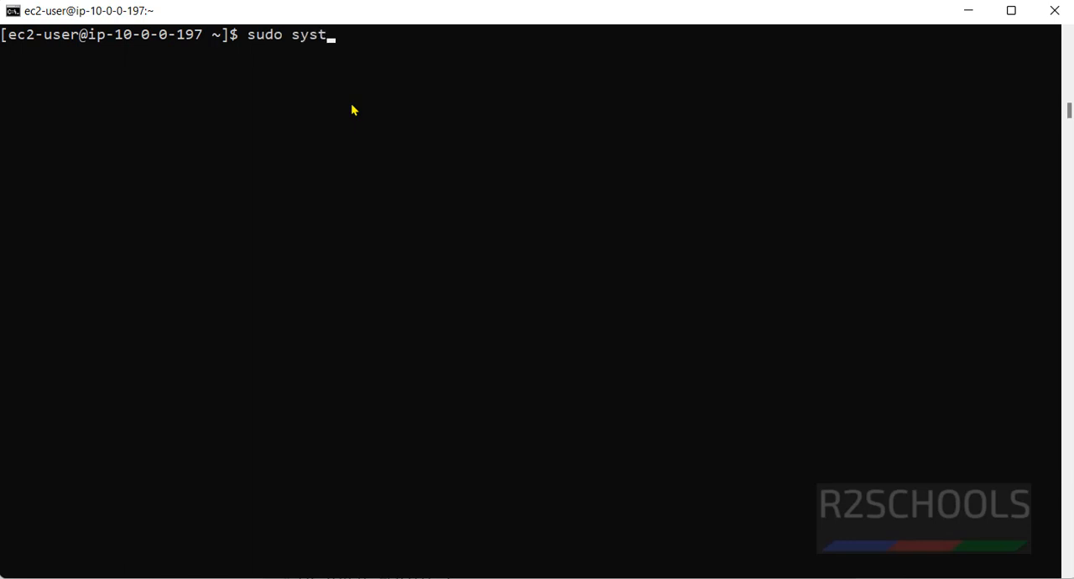
type("emctl status docker")
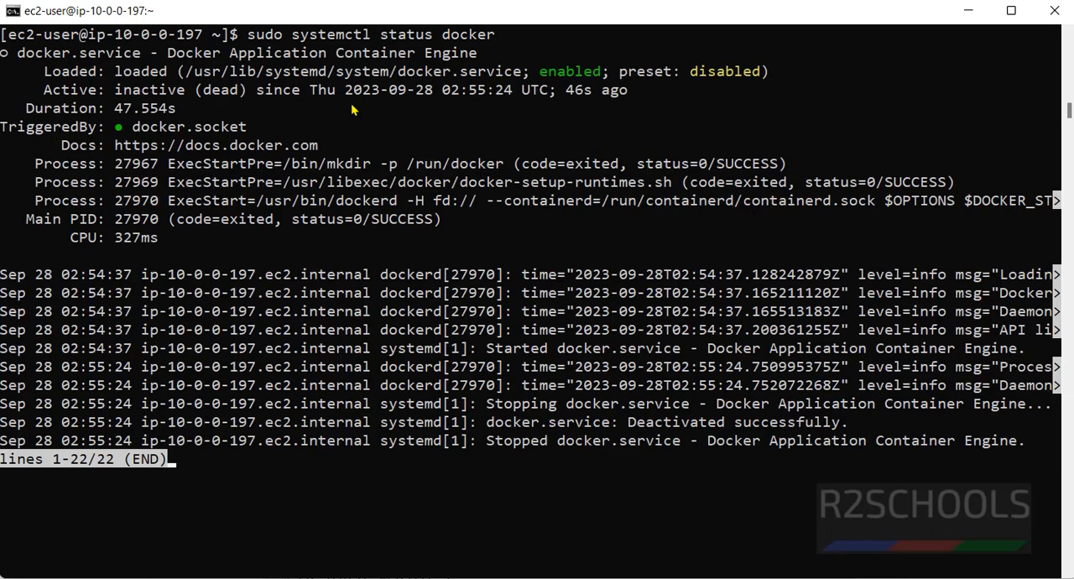
double_click(148, 91)
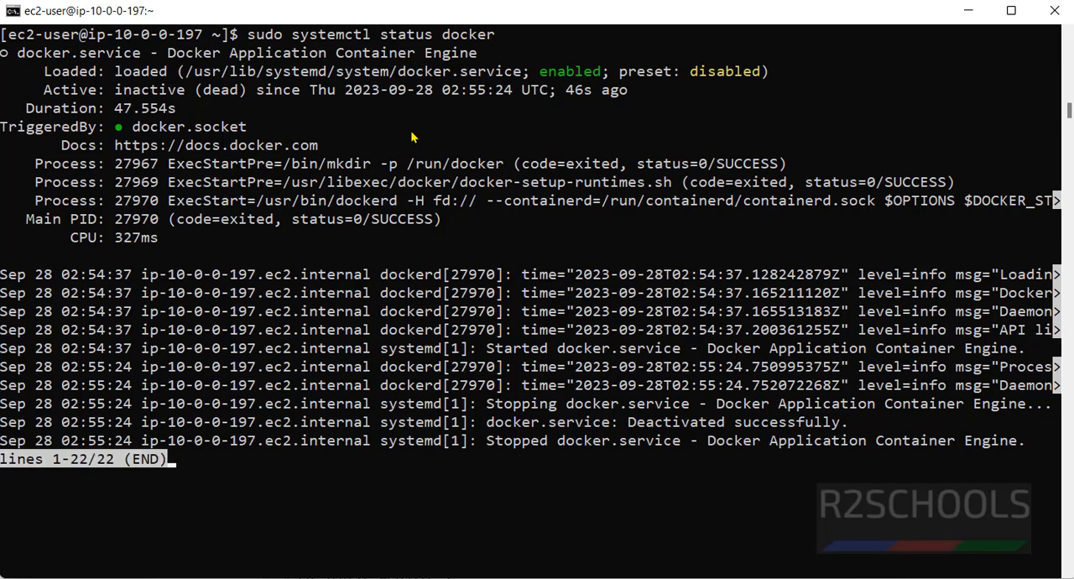
key("q")
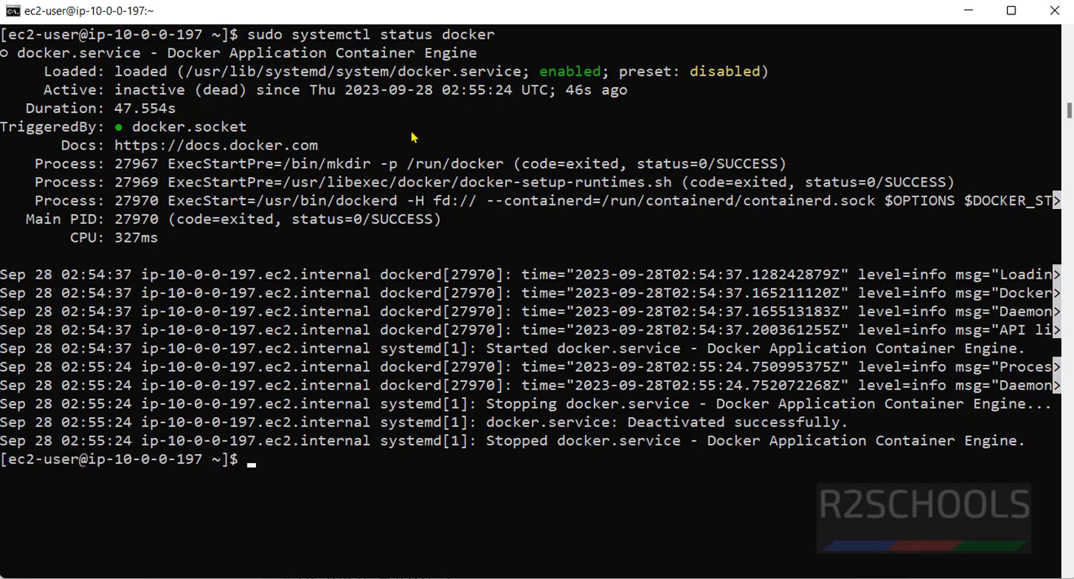
- Start Docker with systemctl, check its status shows active (running), then quit and clear the screen
type("sudo sys")
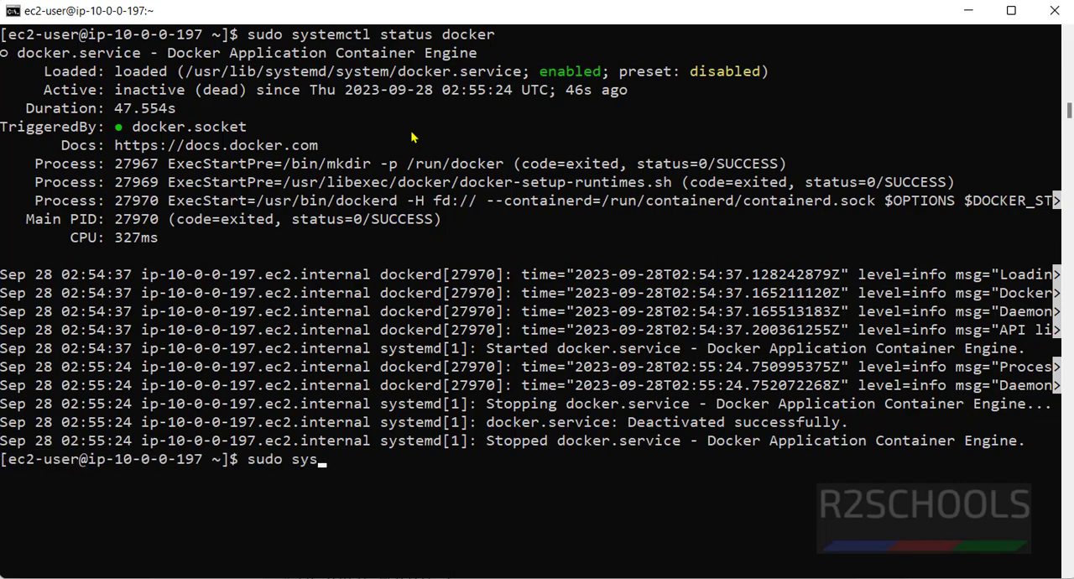
type("temstl start docker")
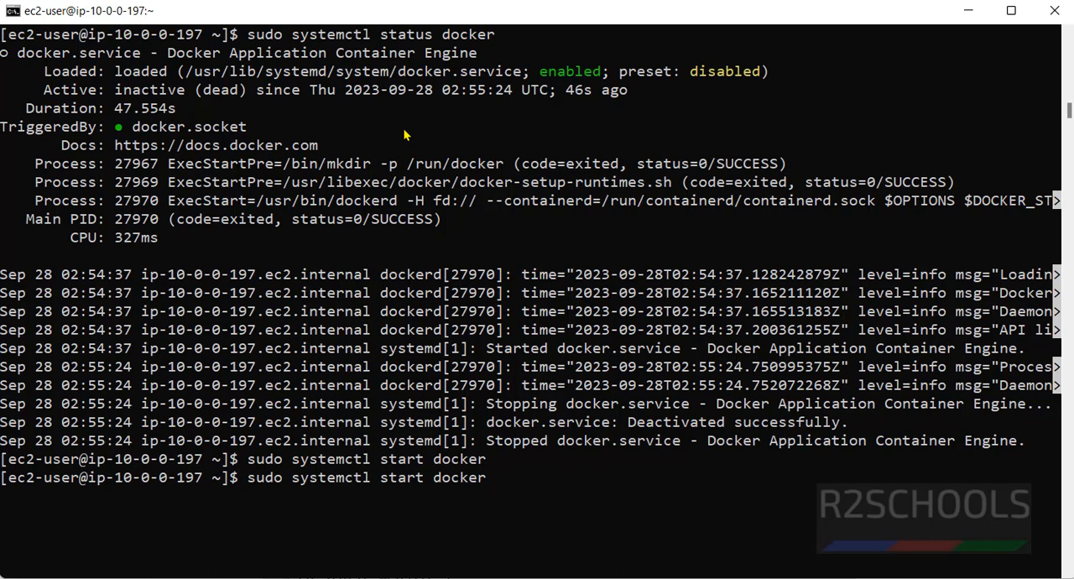
key("Enter")
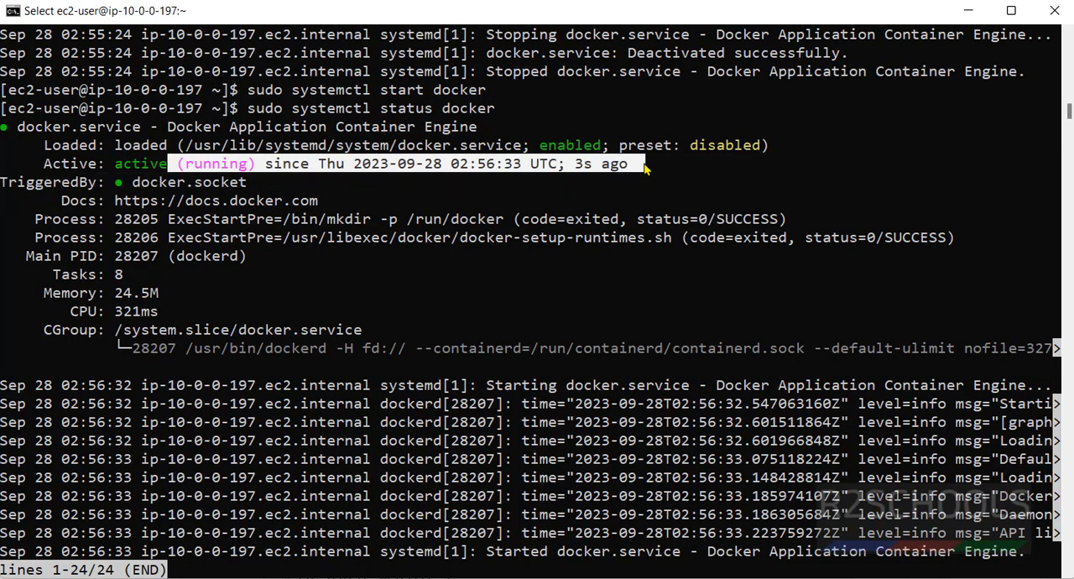
key("q")
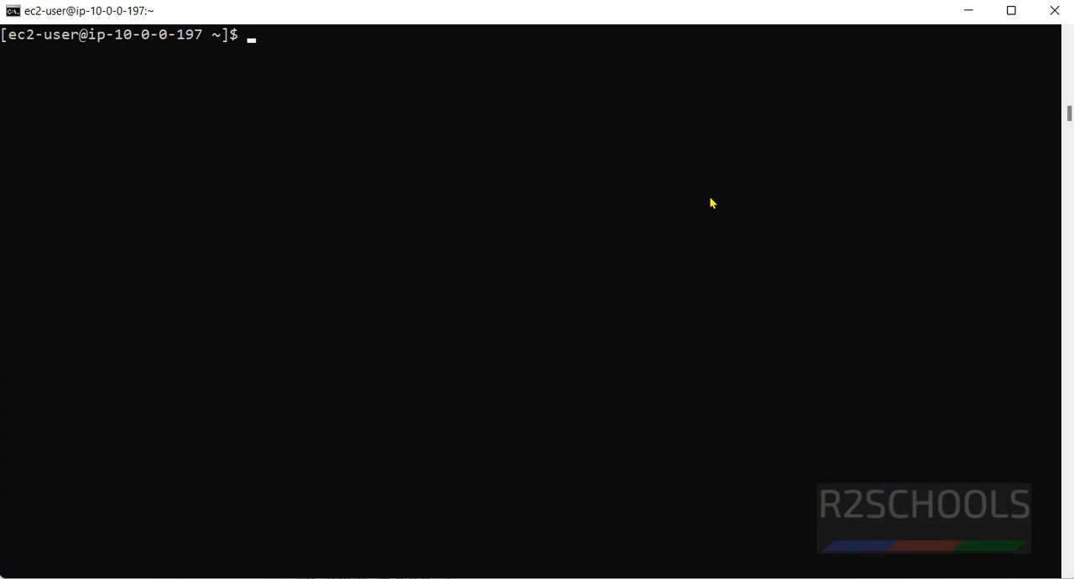